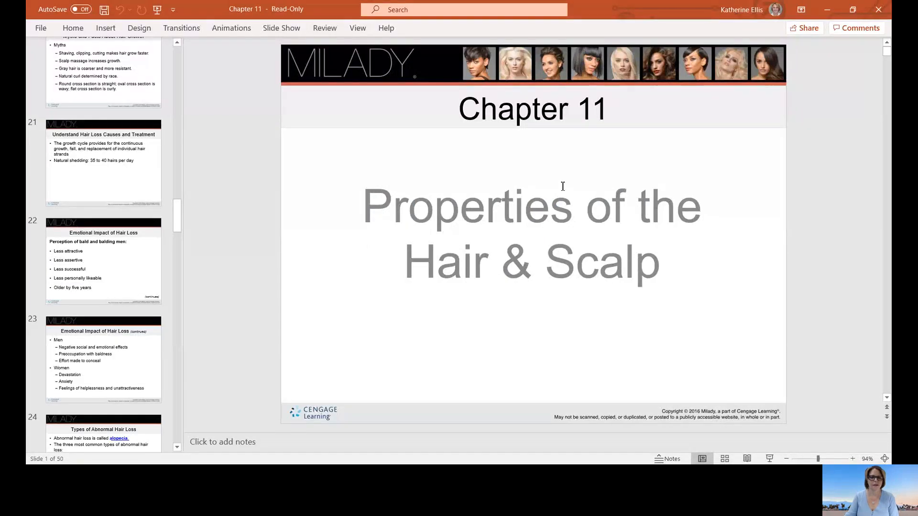
Step: Show slide 4, Introduction, with its speaker notes
scroll("up", 3)
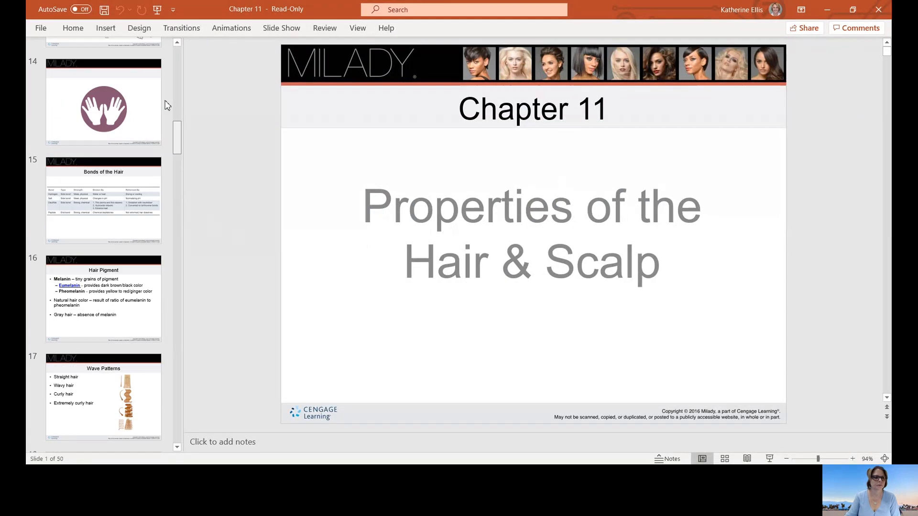
scroll("up", 3)
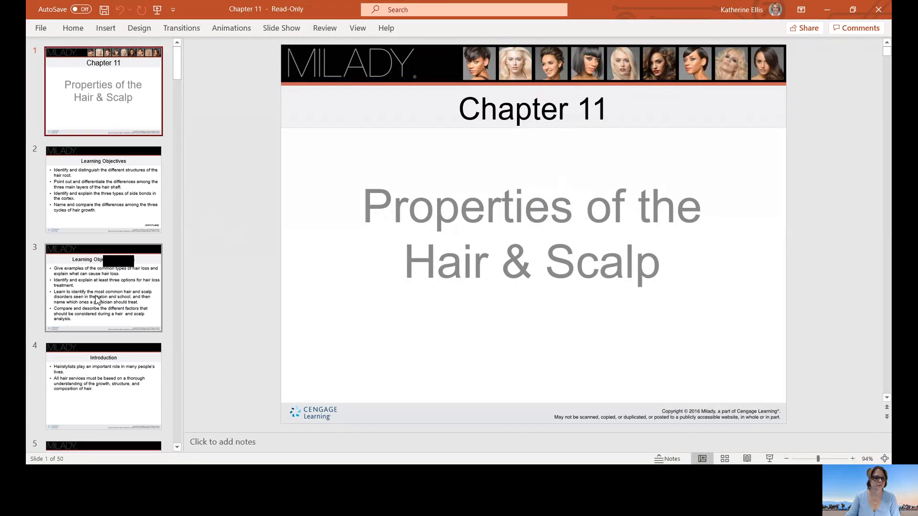
left_click(103, 387)
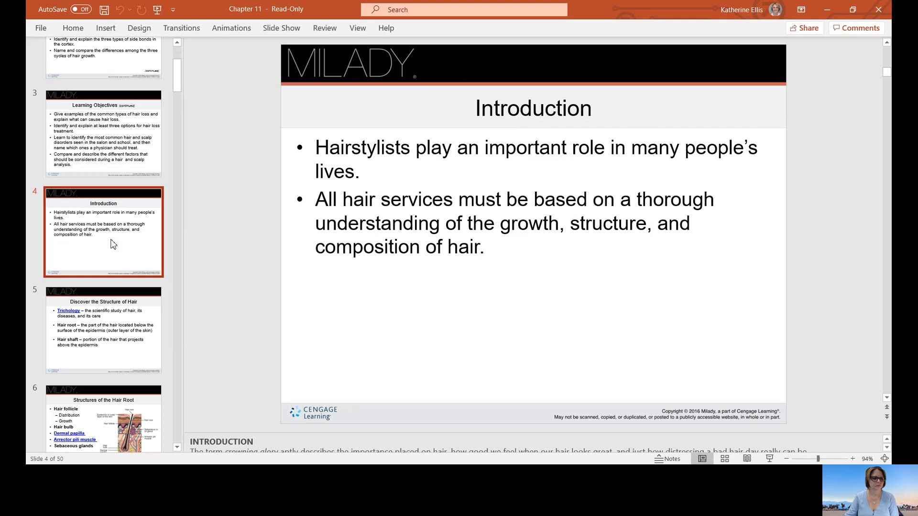
Step: Show slide 5, Discover the Structure of Hair, with its trichology notes
left_click(103, 330)
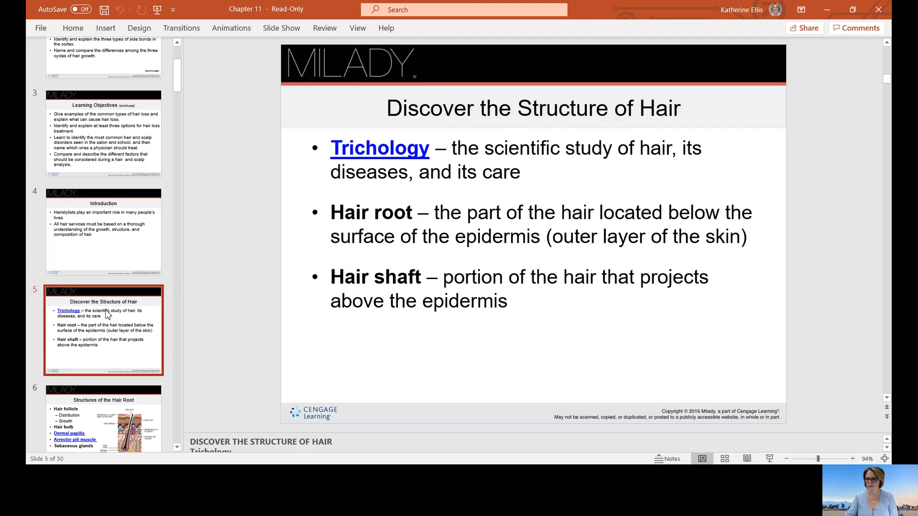
mouse_move(865, 380)
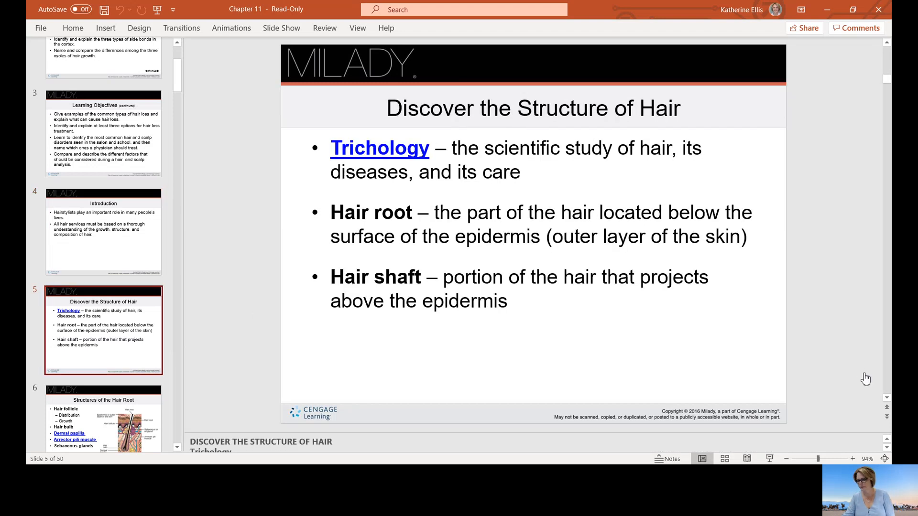
mouse_move(872, 382)
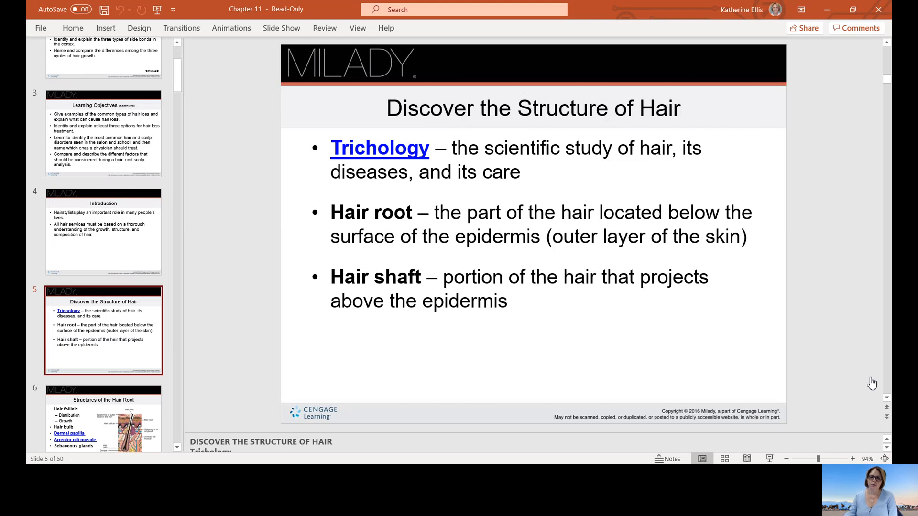
mouse_move(456, 437)
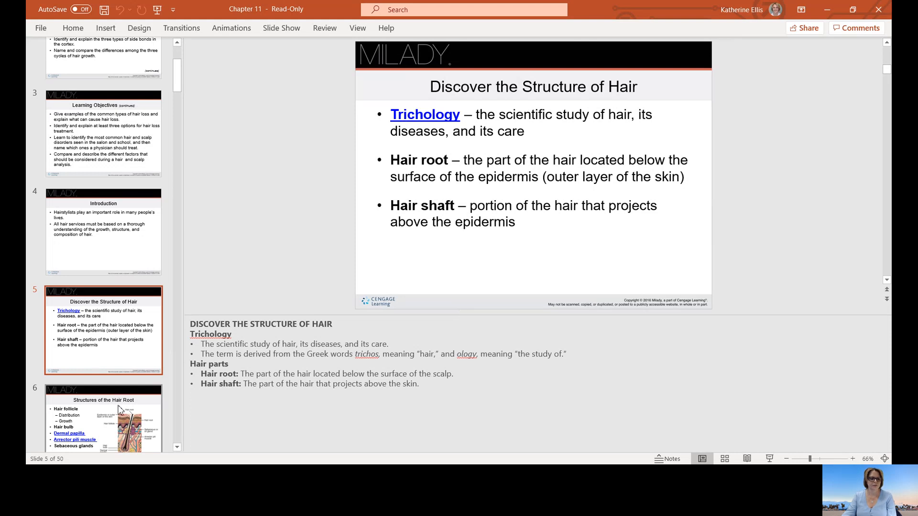
Step: Show slide 6, Structures of the Hair Root, with its notes
left_click(103, 418)
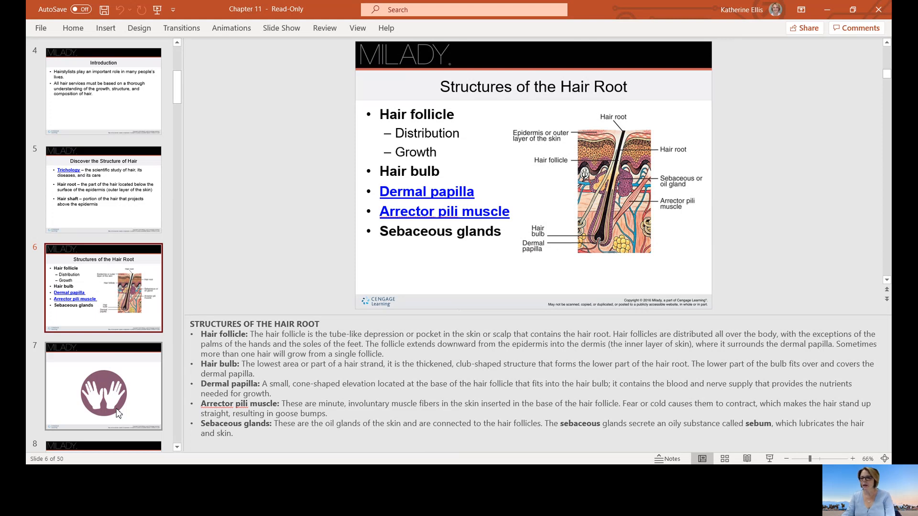
mouse_move(158, 390)
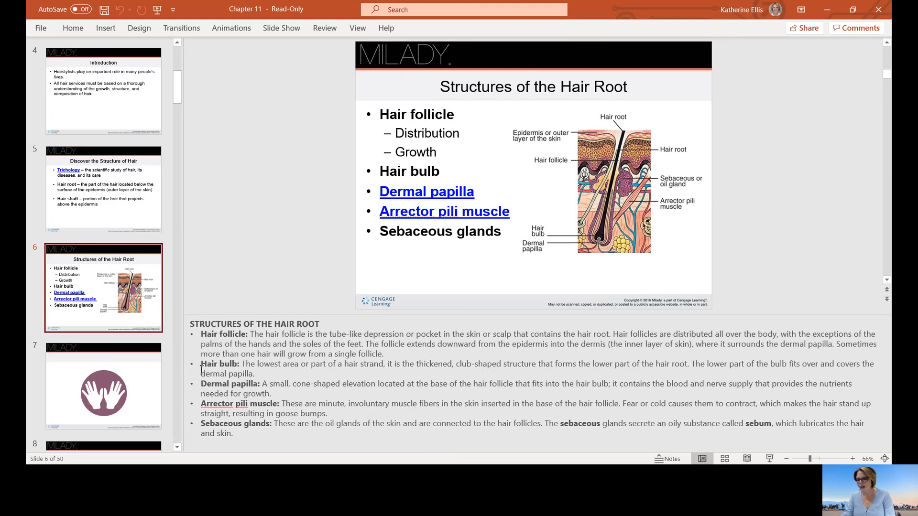
mouse_move(782, 377)
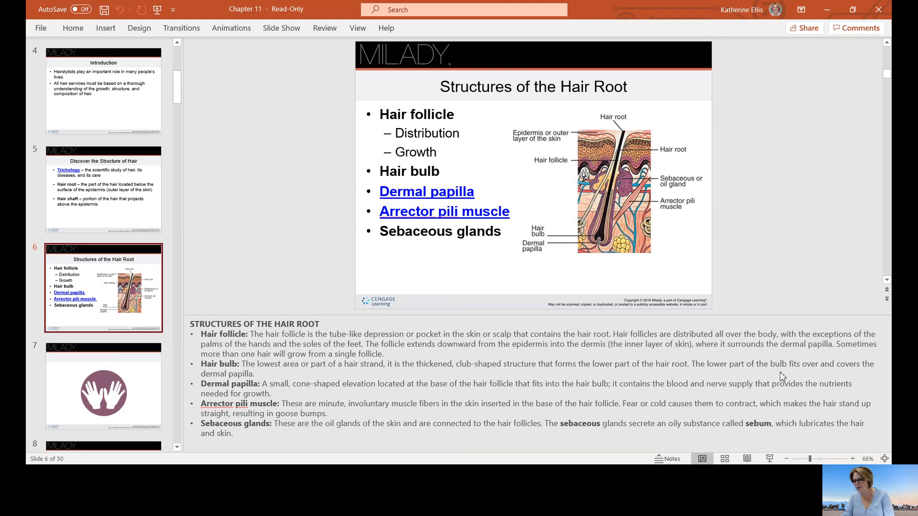
mouse_move(872, 377)
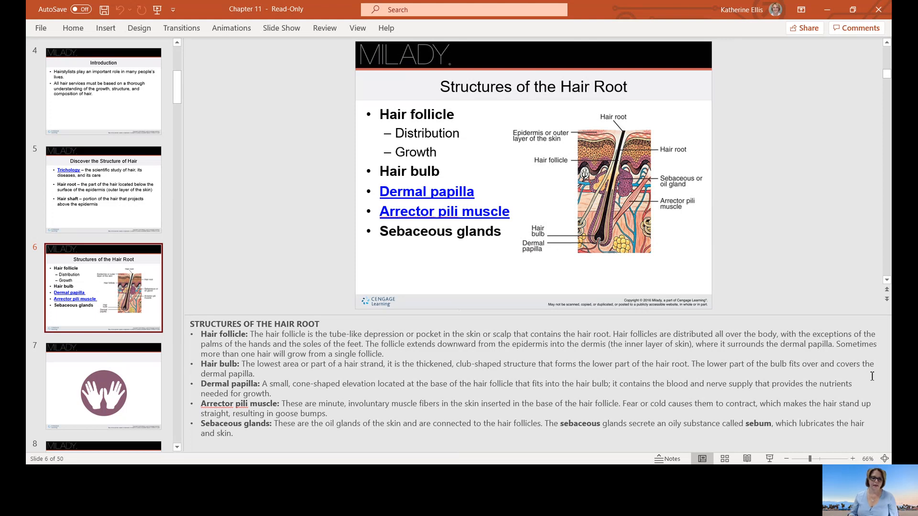
mouse_move(150, 267)
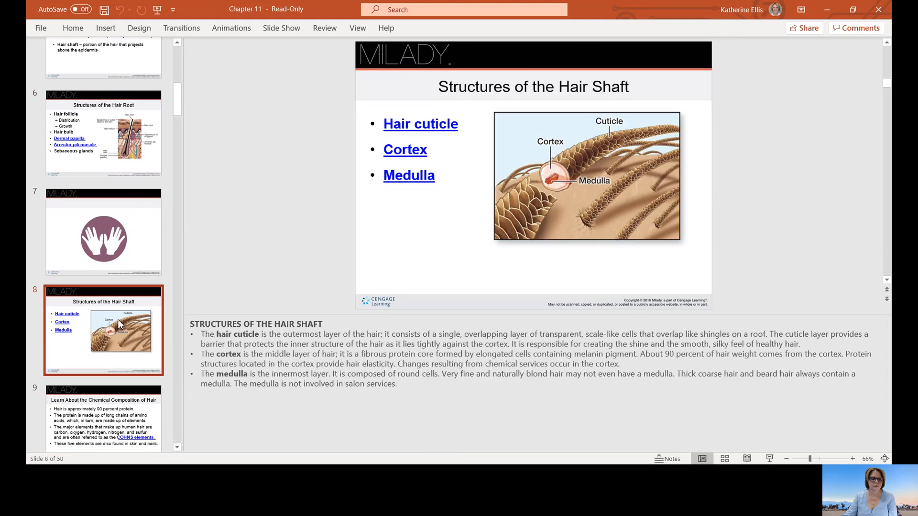
mouse_move(127, 323)
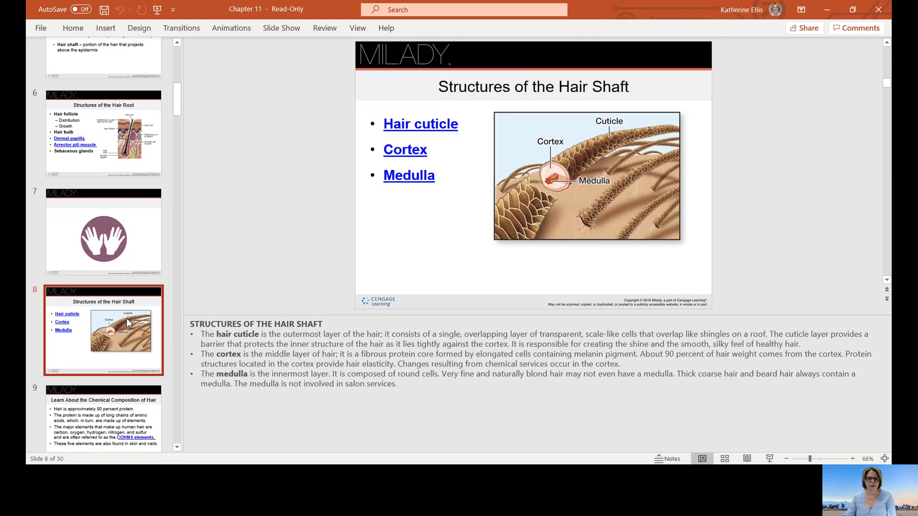
mouse_move(630, 147)
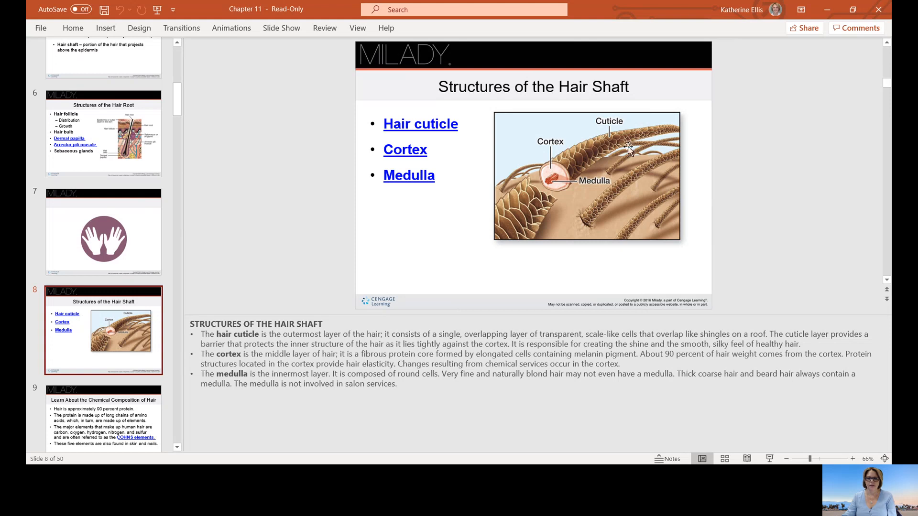
mouse_move(615, 146)
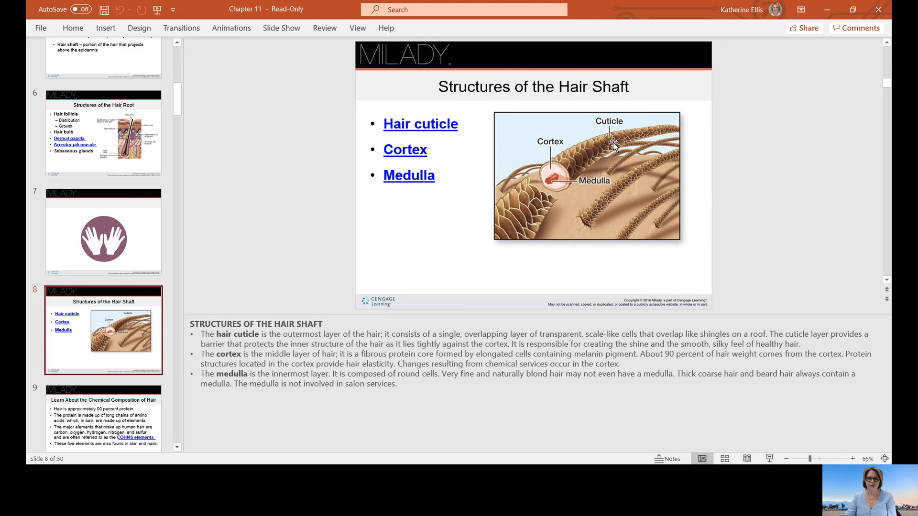
mouse_move(357, 300)
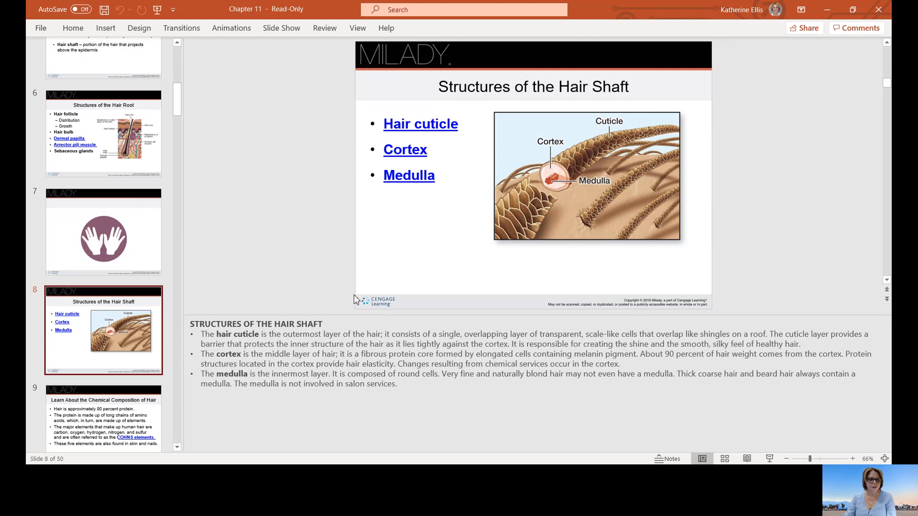
mouse_move(562, 173)
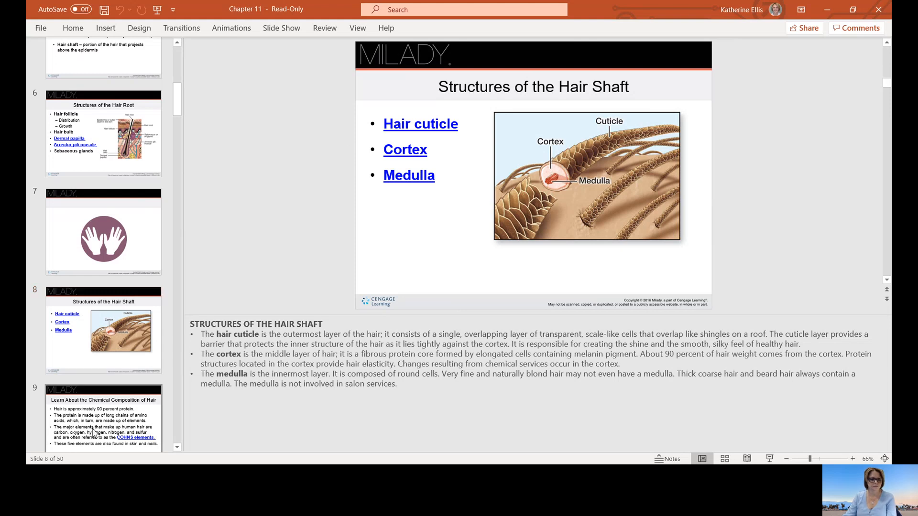
Step: Show the Chemical Composition of Hair slide, then the COHNS Elements slide
left_click(104, 418)
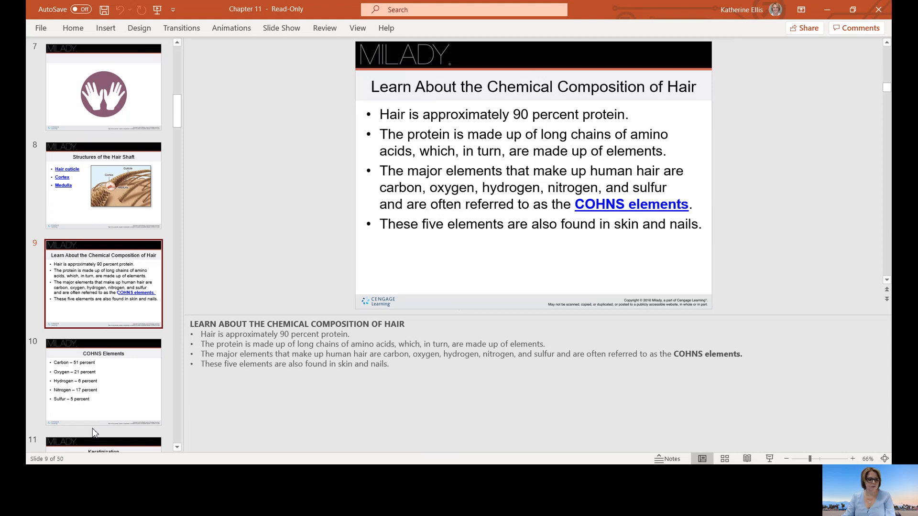
left_click(104, 382)
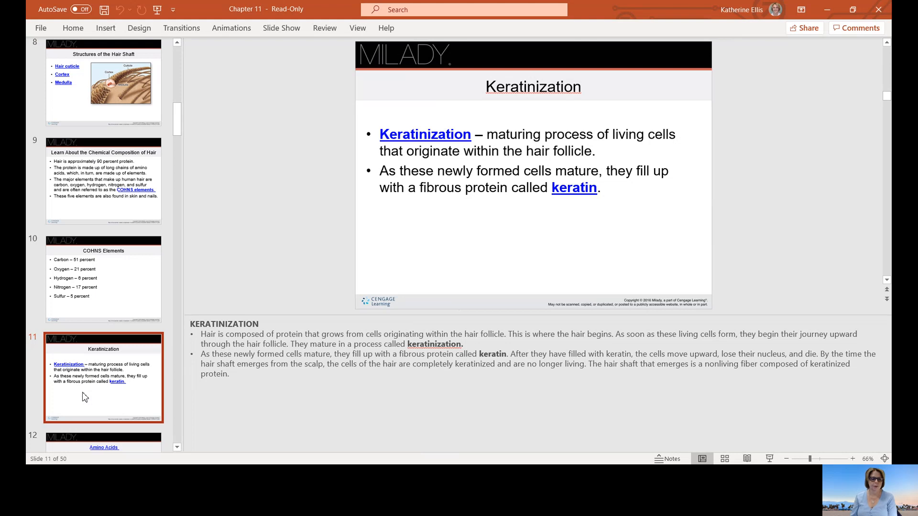
scroll("down", 3)
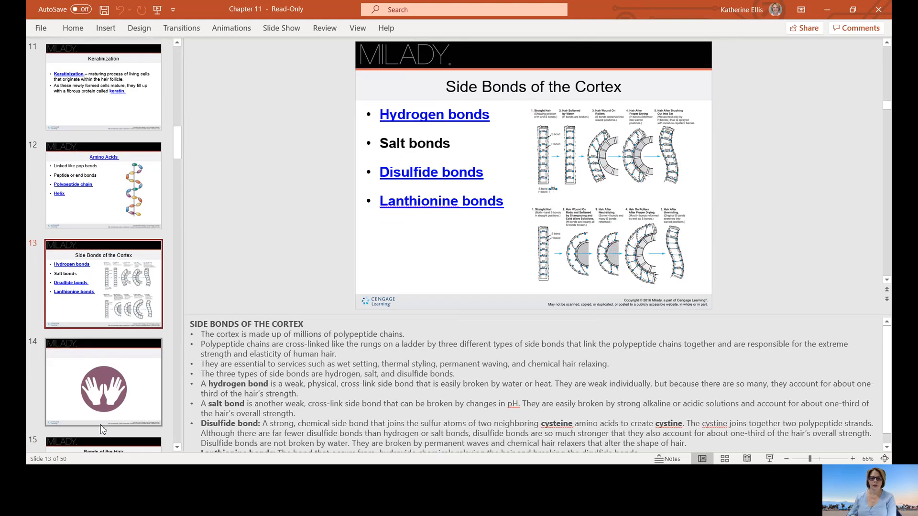
mouse_move(291, 411)
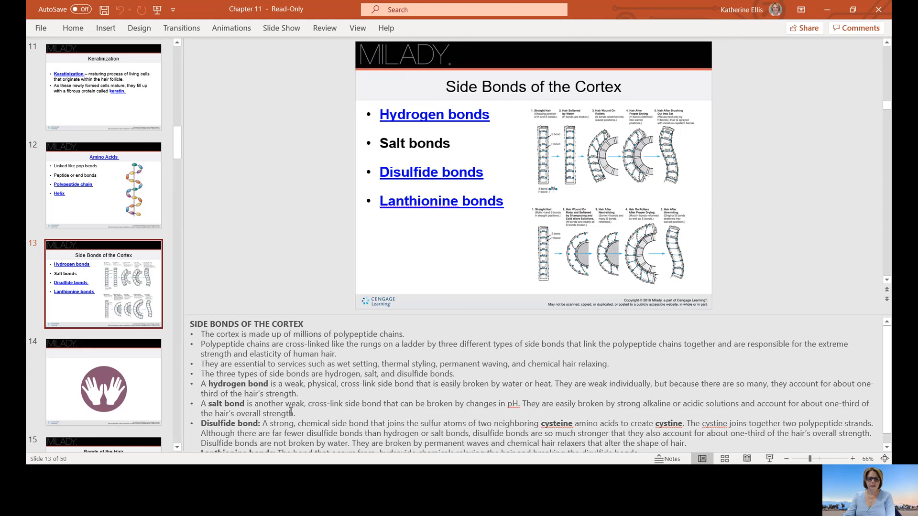
mouse_move(481, 317)
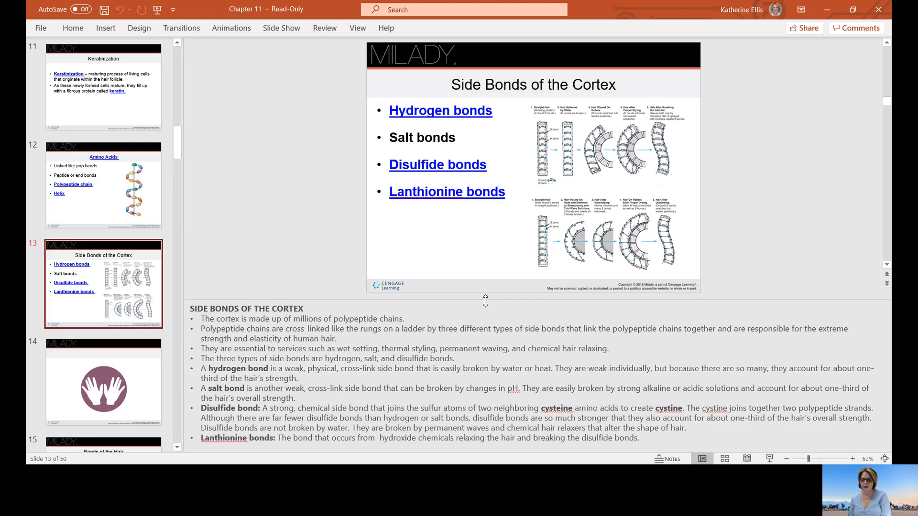
mouse_move(887, 343)
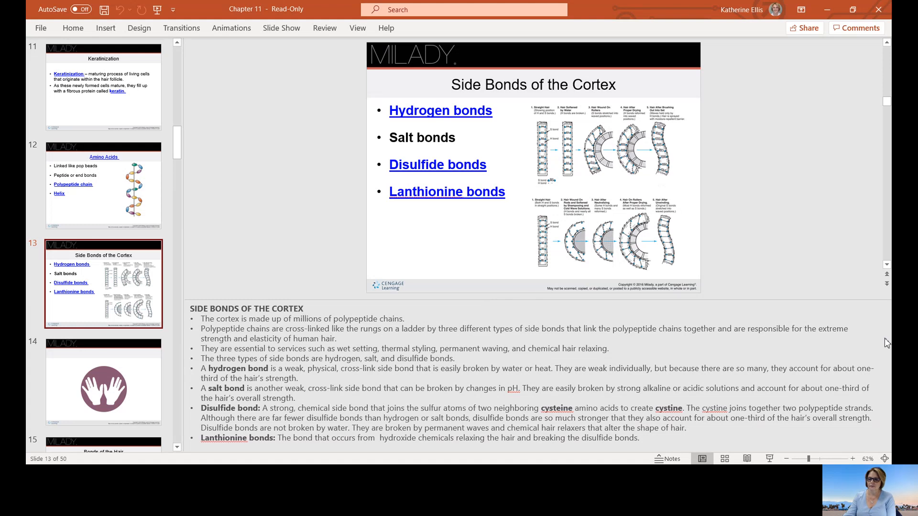
mouse_move(871, 381)
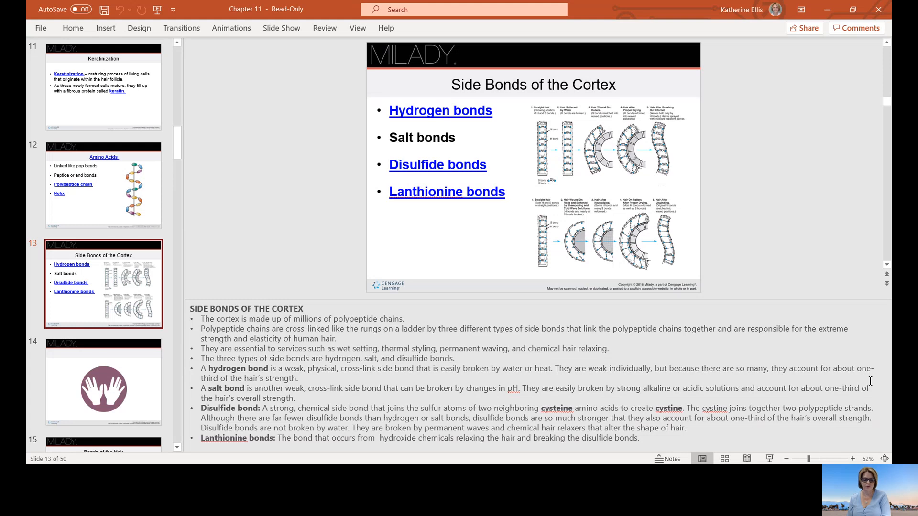
mouse_move(831, 389)
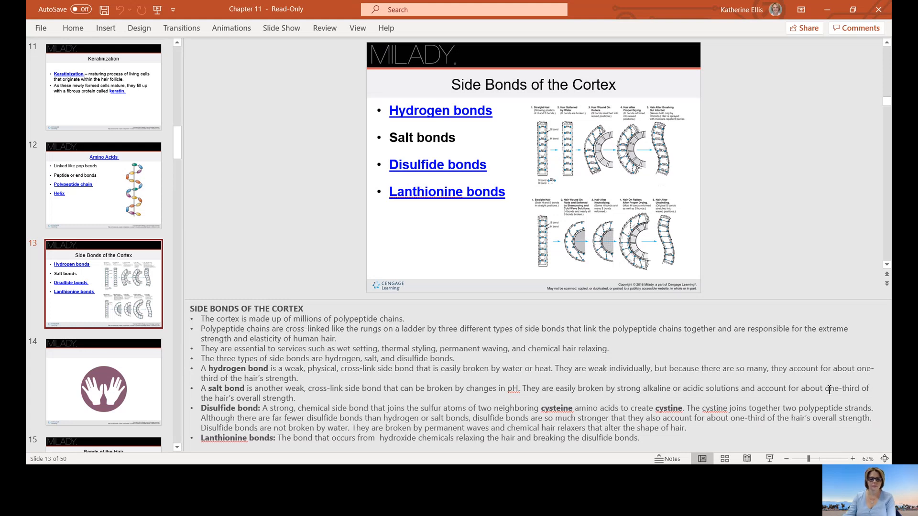
mouse_move(591, 310)
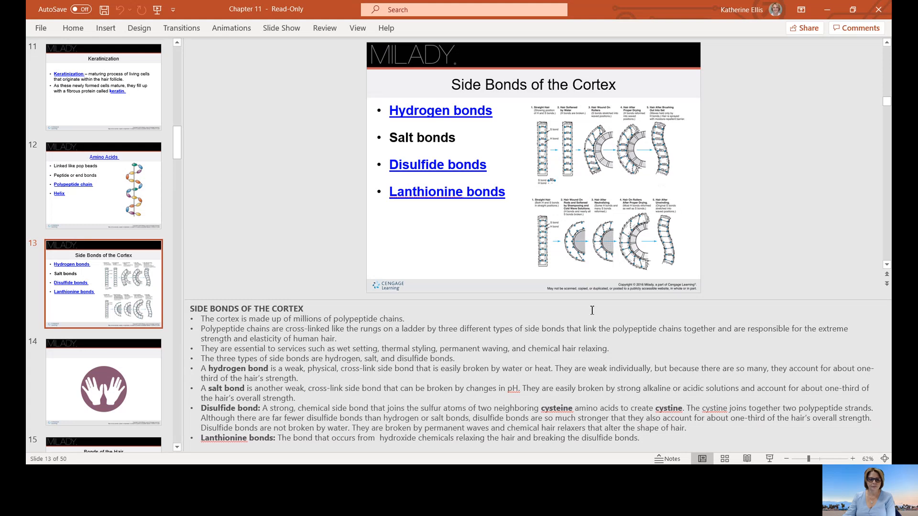
mouse_move(591, 302)
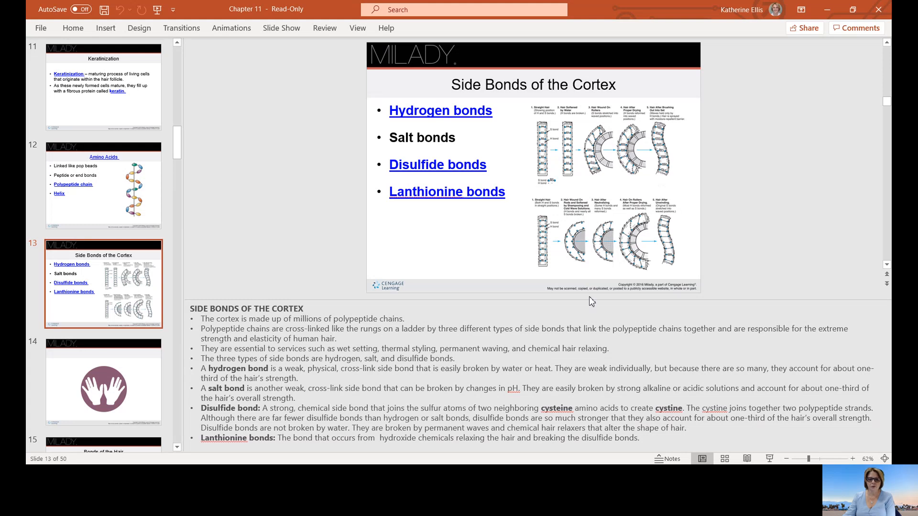
mouse_move(559, 303)
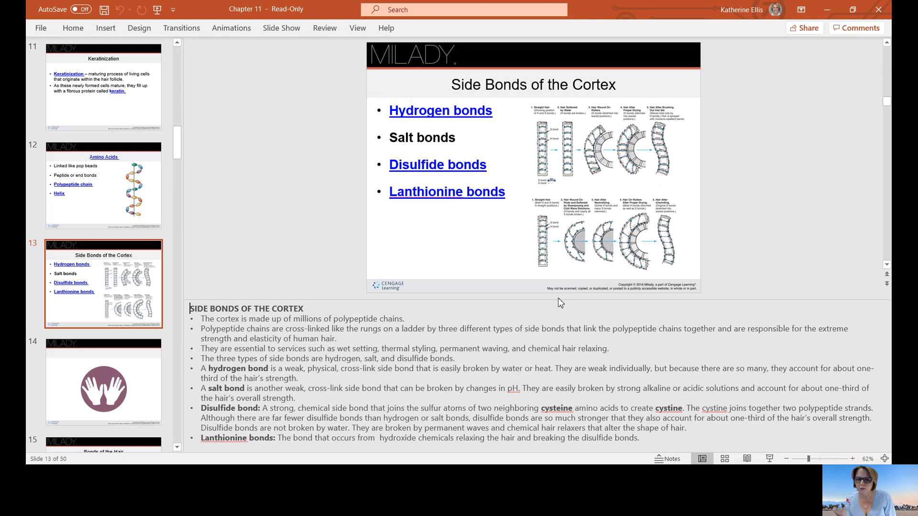
mouse_move(745, 303)
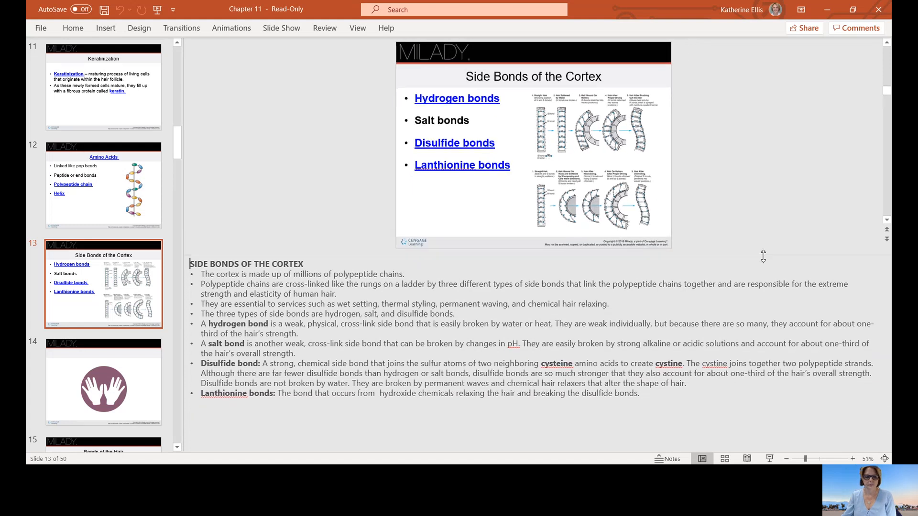
Step: Scroll the thumbnail pane down toward slide 15
scroll("down", 3)
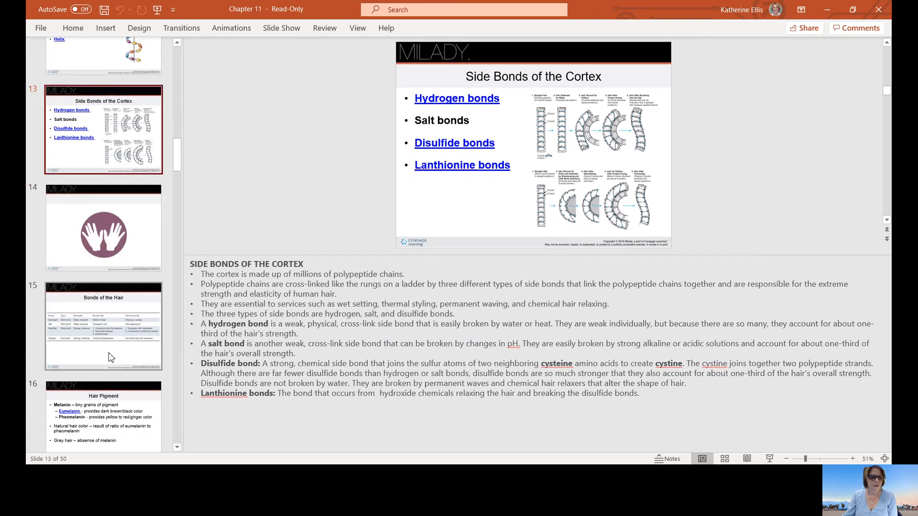
left_click(103, 326)
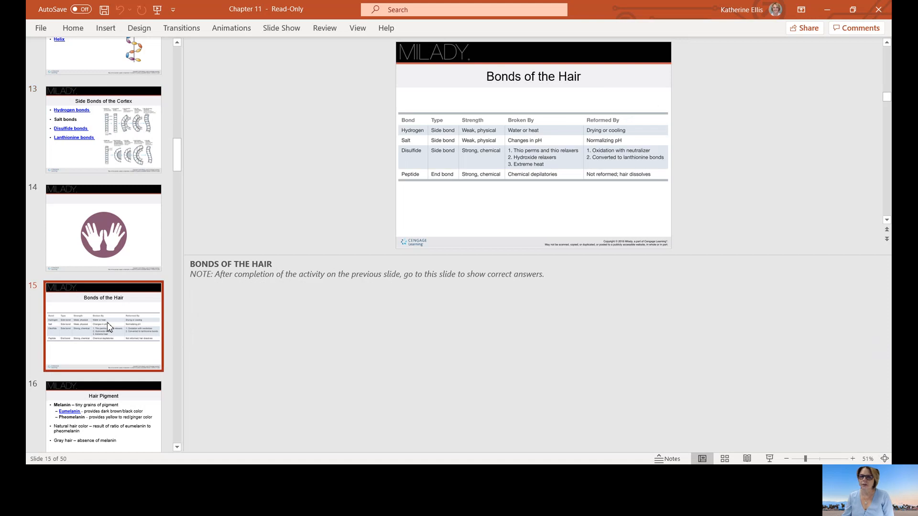
mouse_move(156, 206)
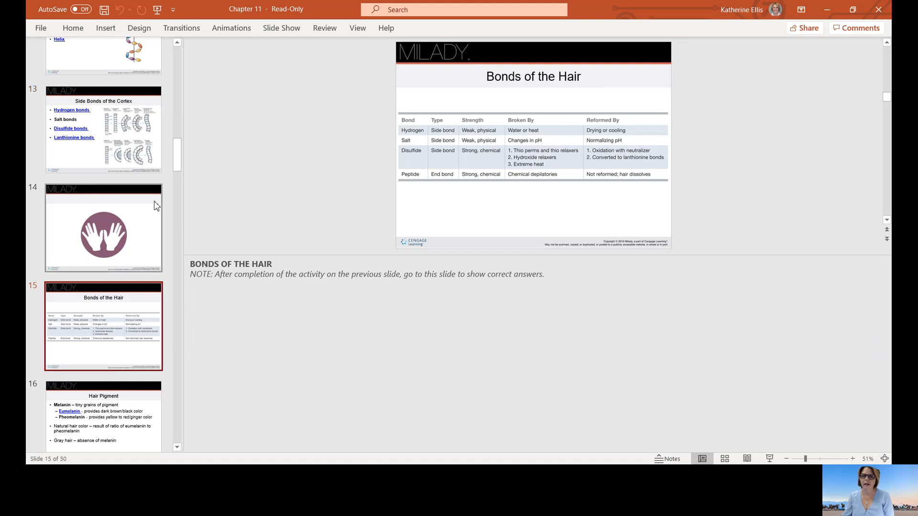
mouse_move(523, 136)
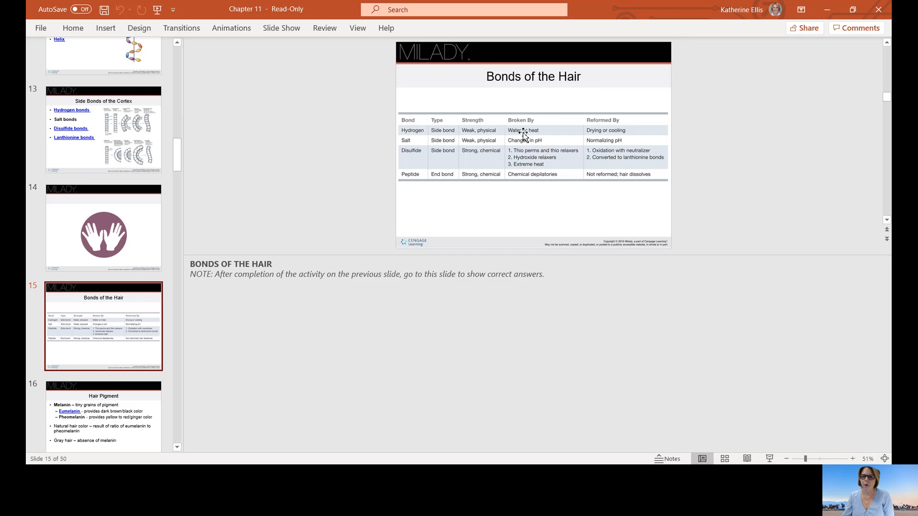
mouse_move(527, 136)
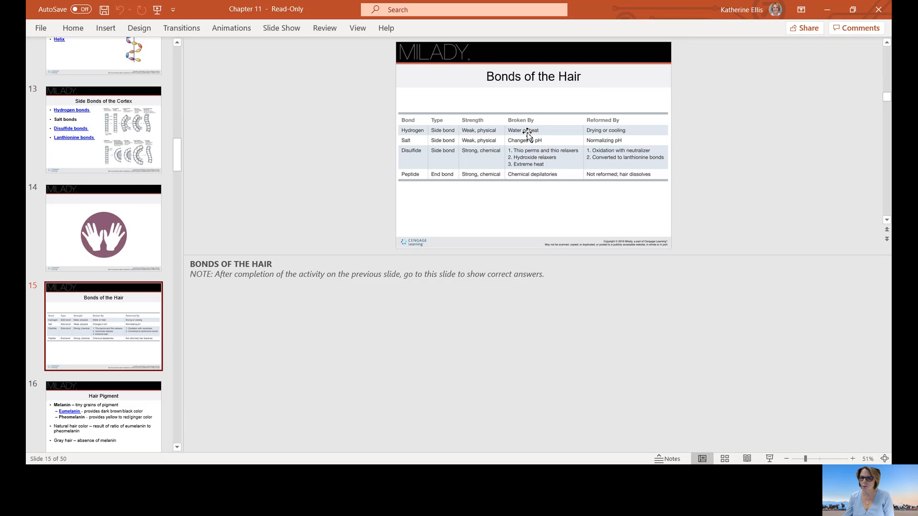
mouse_move(416, 149)
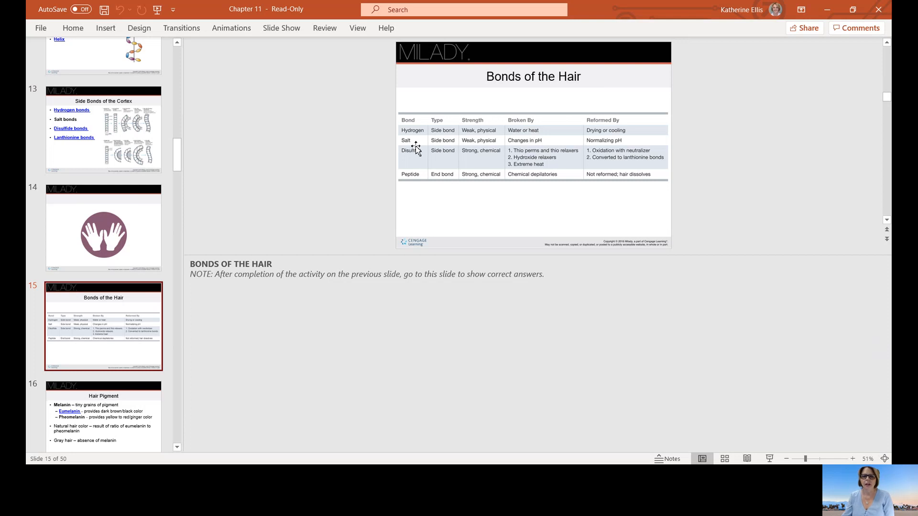
mouse_move(427, 153)
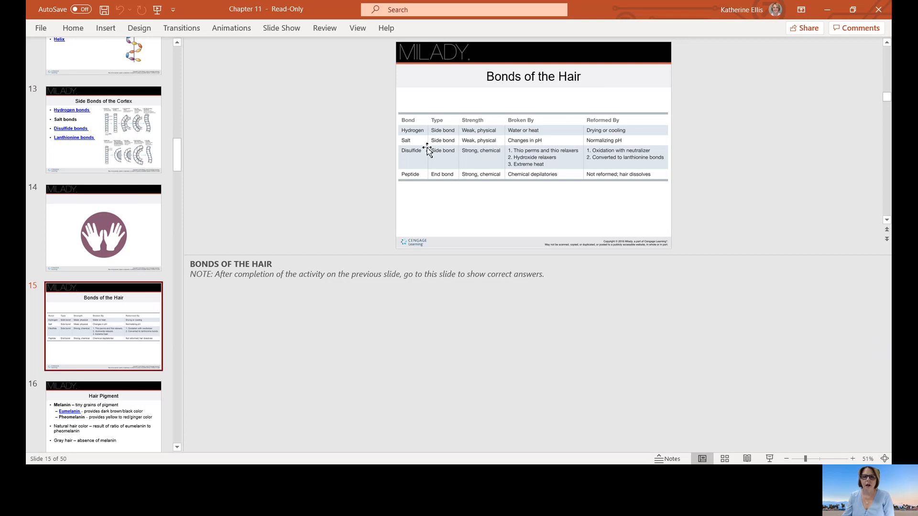
mouse_move(410, 151)
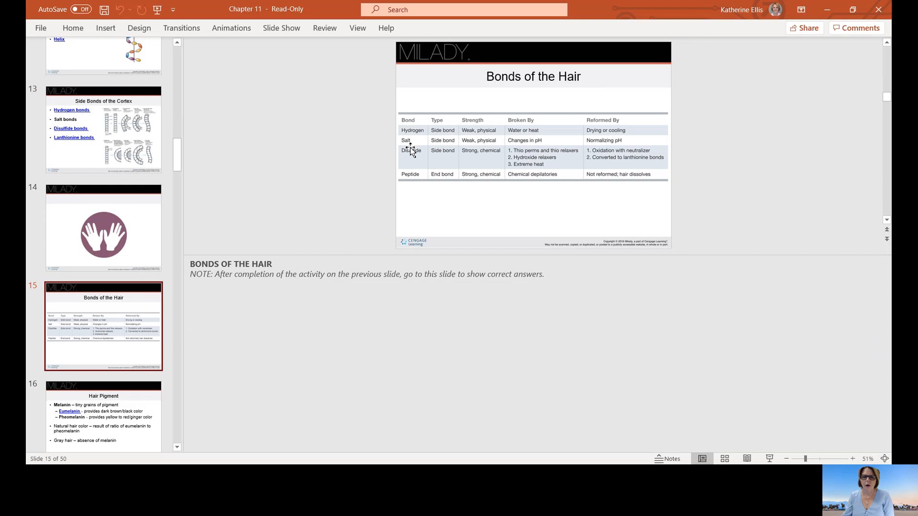
mouse_move(627, 147)
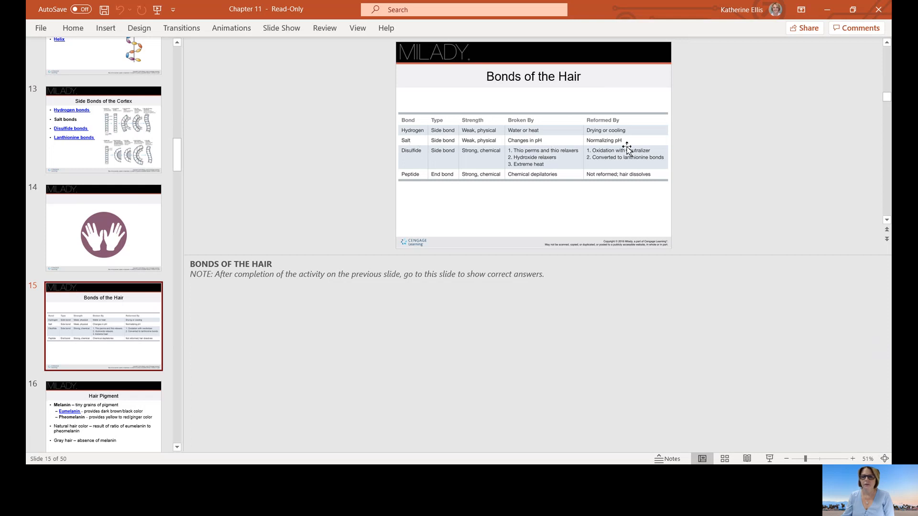
mouse_move(625, 148)
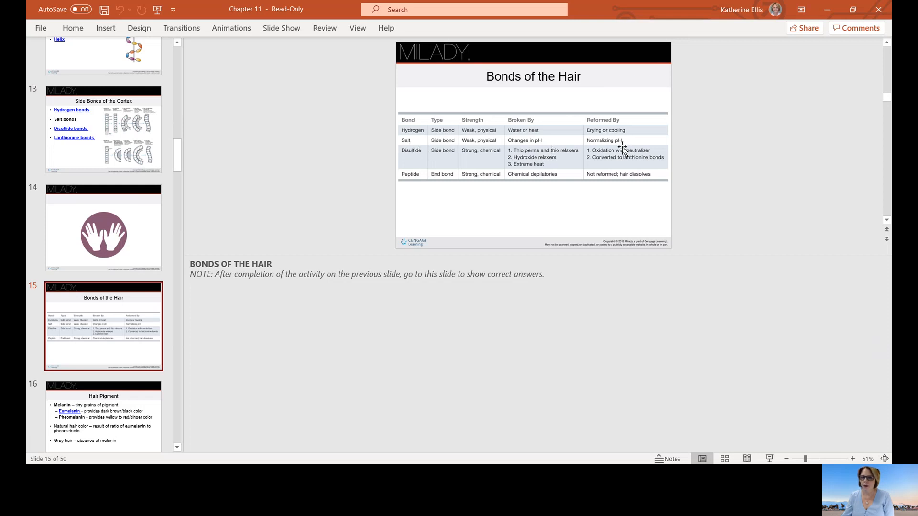
mouse_move(422, 160)
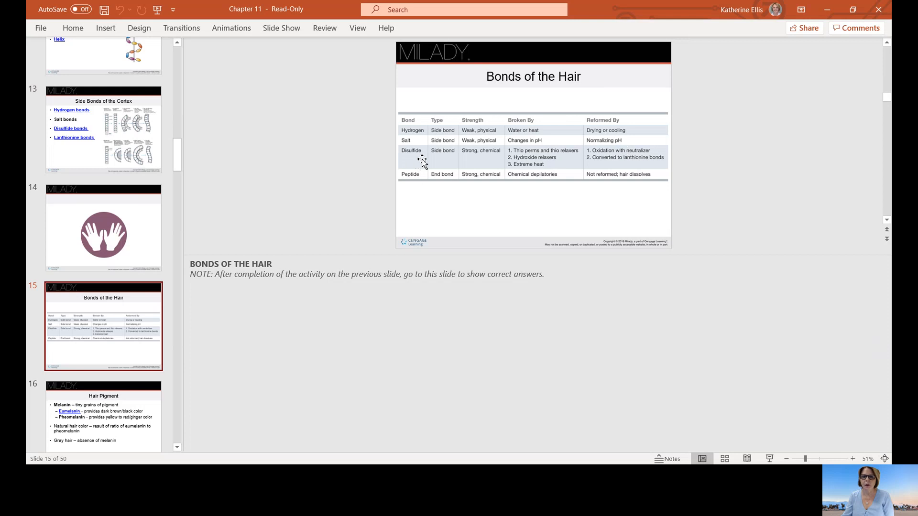
mouse_move(459, 165)
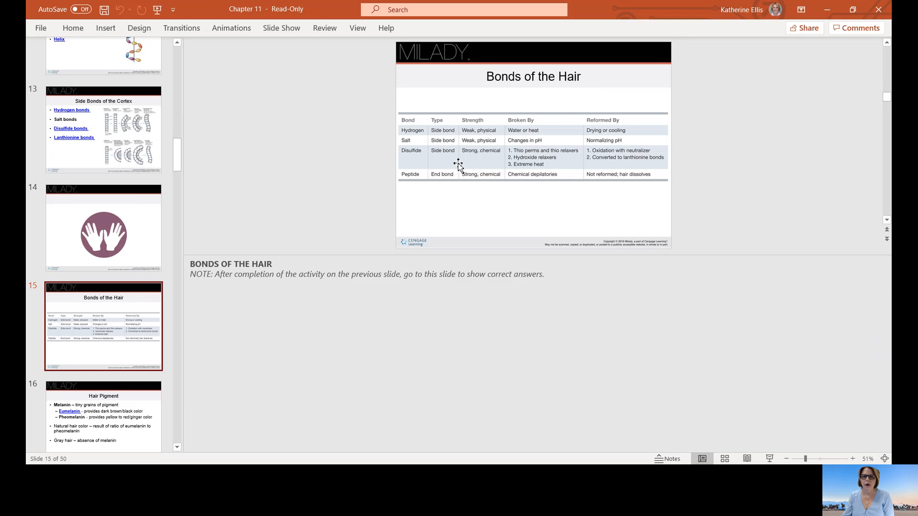
mouse_move(502, 166)
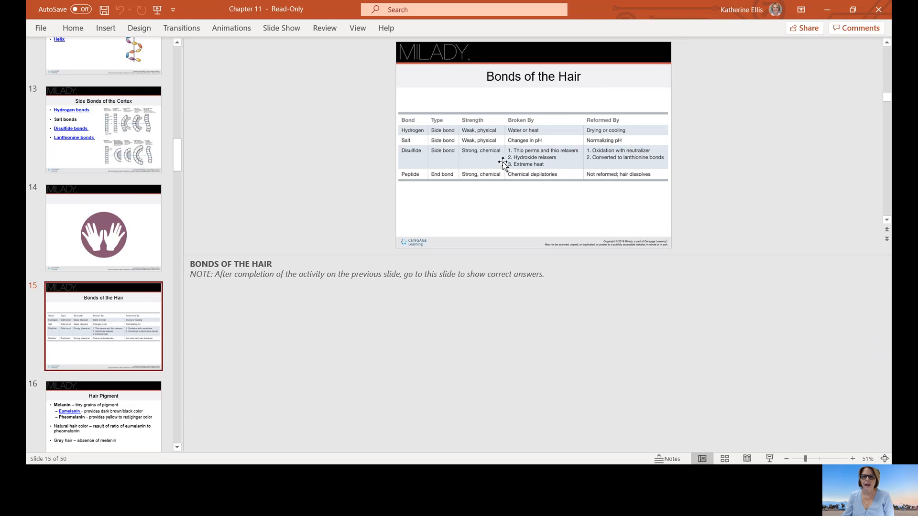
mouse_move(571, 169)
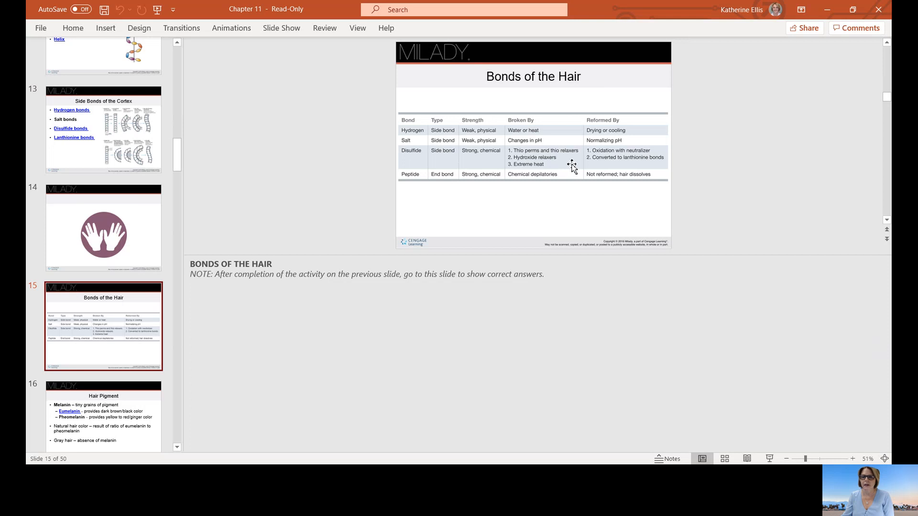
mouse_move(643, 162)
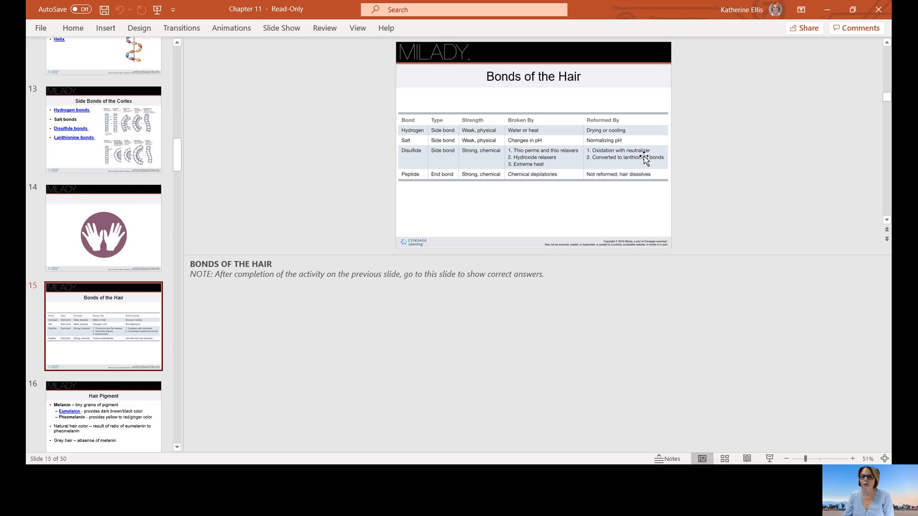
mouse_move(623, 166)
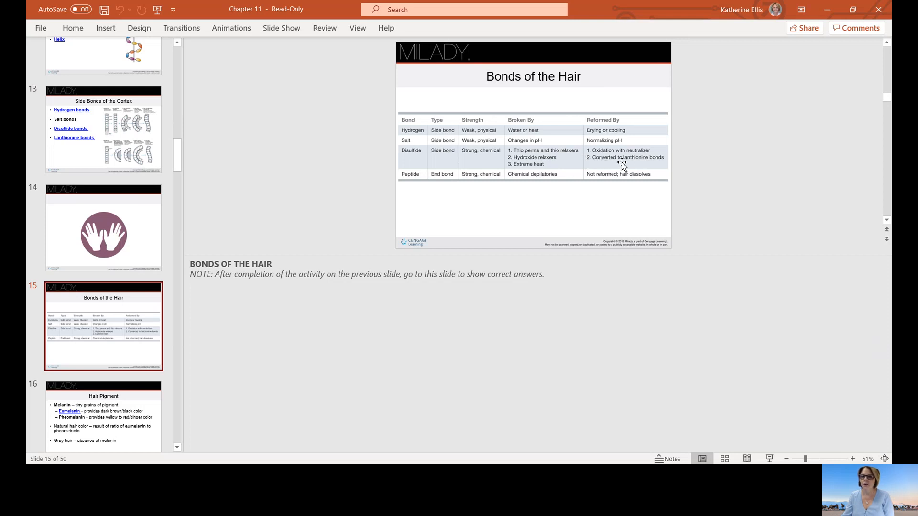
mouse_move(436, 182)
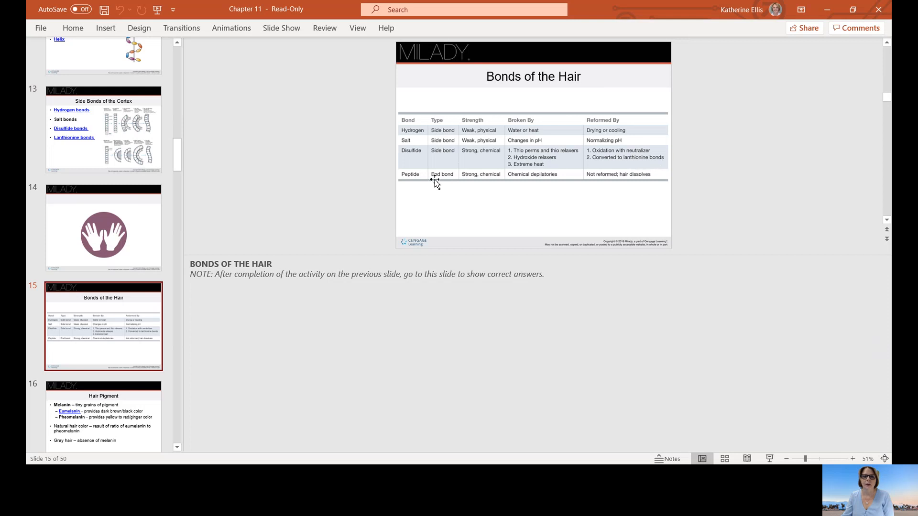
mouse_move(490, 183)
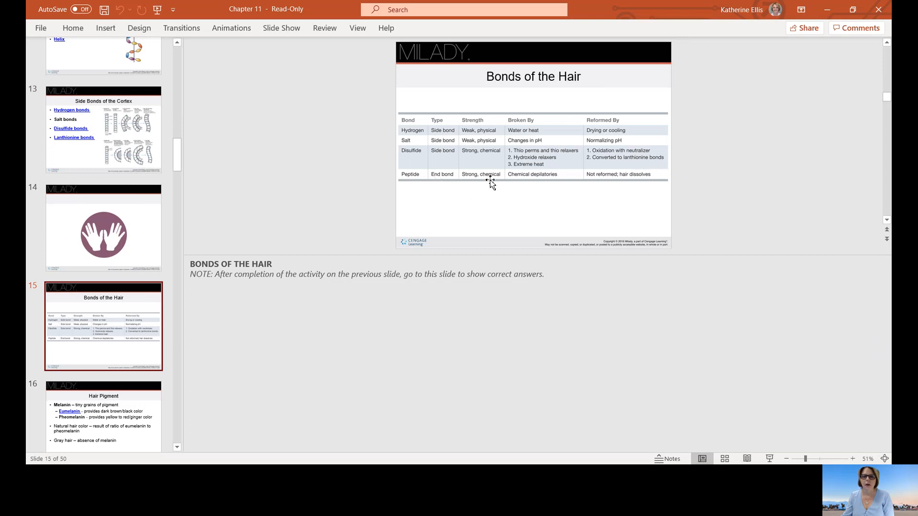
mouse_move(539, 186)
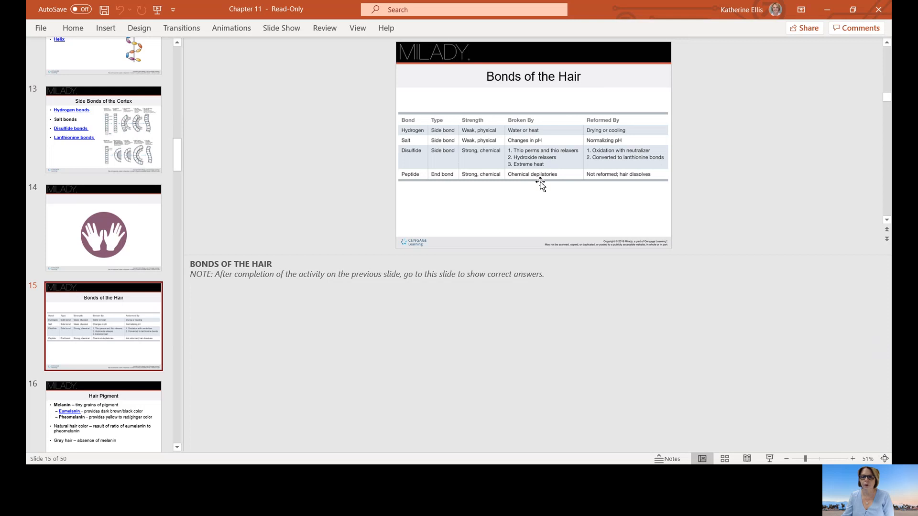
mouse_move(637, 185)
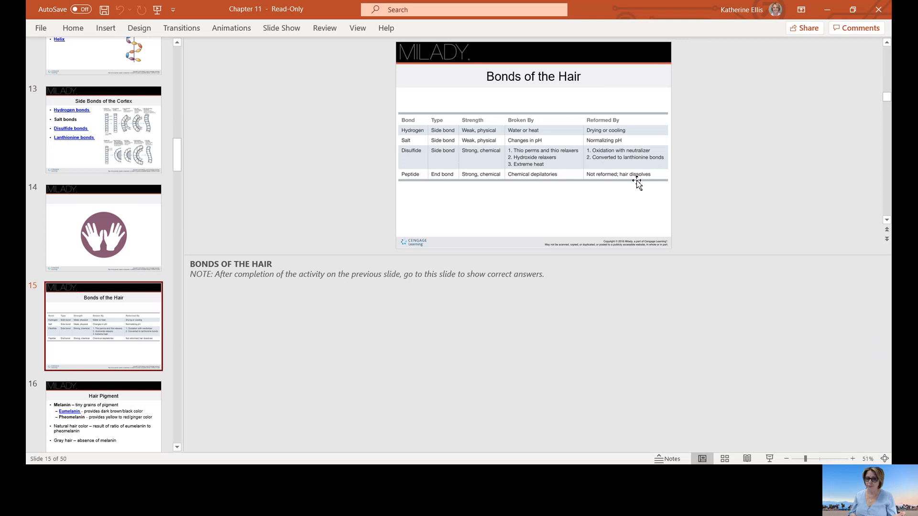
mouse_move(715, 179)
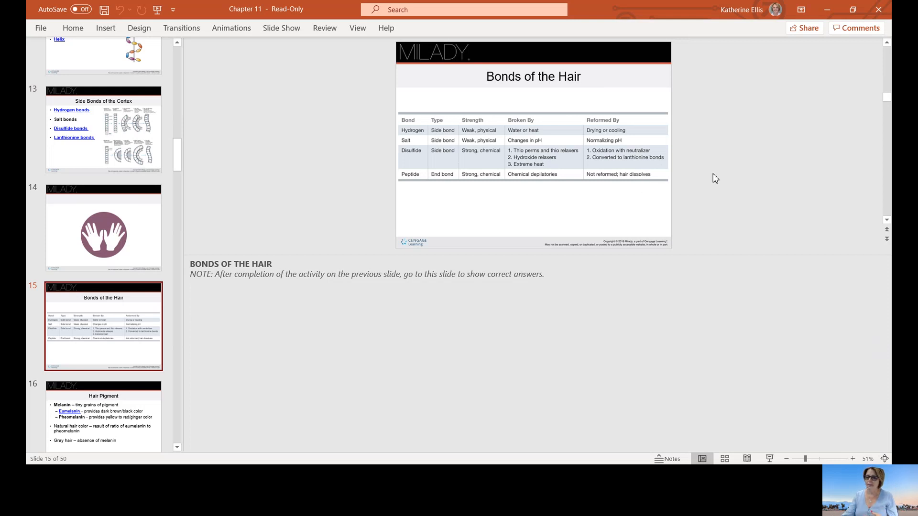
mouse_move(871, 375)
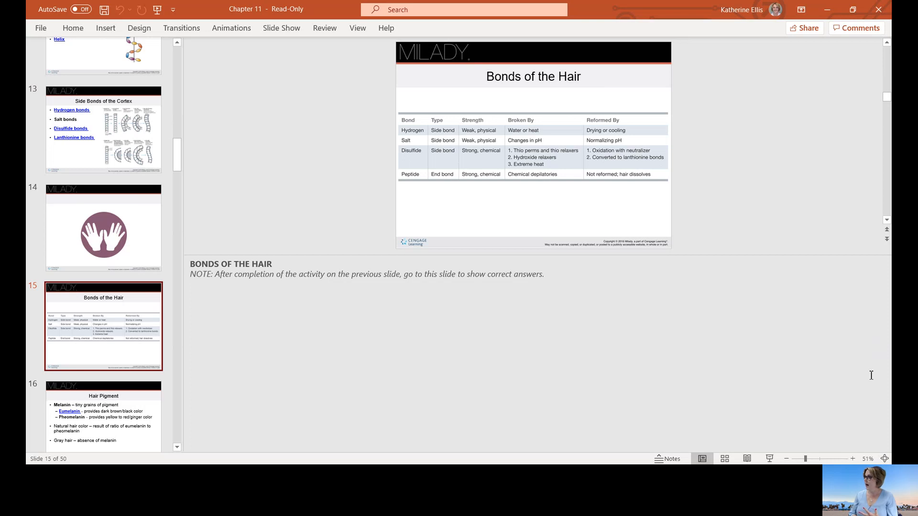
mouse_move(528, 416)
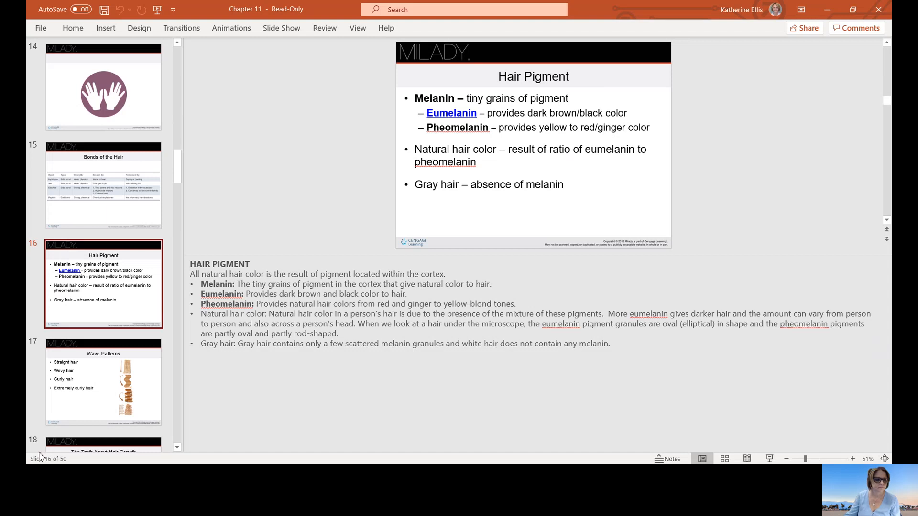
Step: Show slide 17, Wave Patterns, with its notes on hair strand shapes
left_click(103, 383)
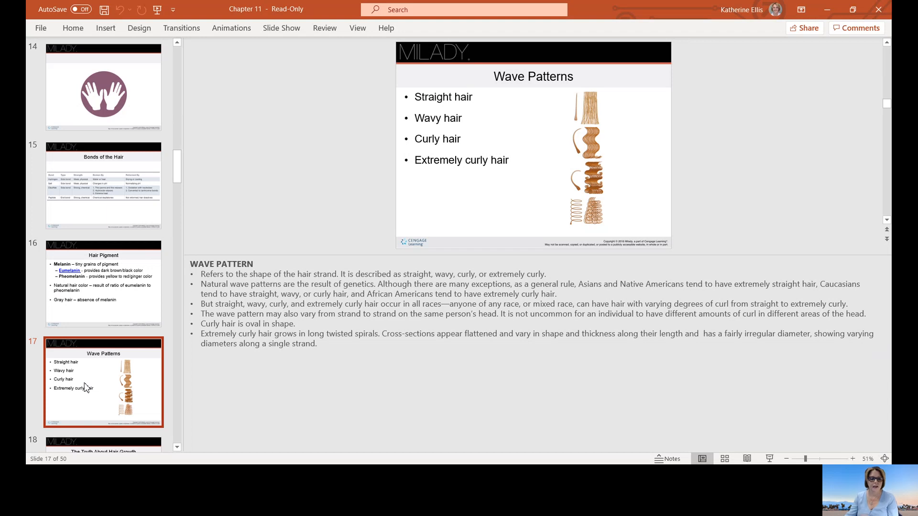
mouse_move(123, 397)
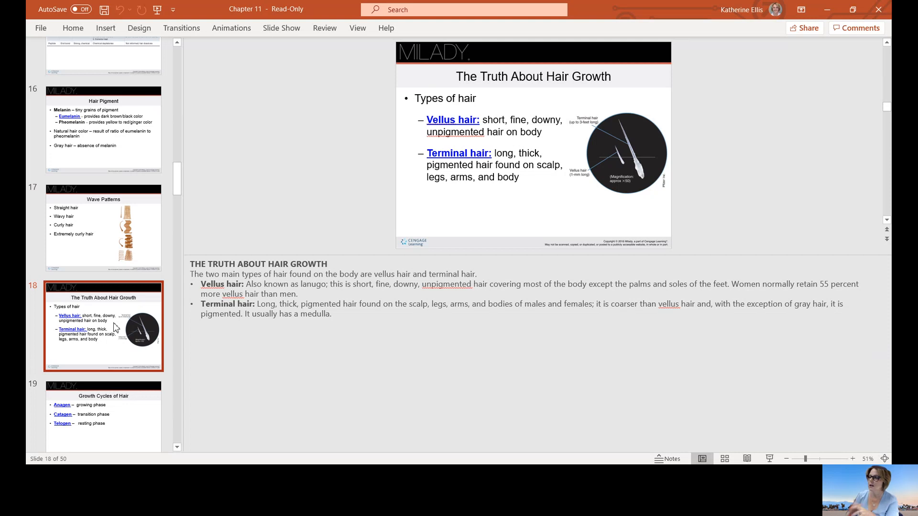
mouse_move(41, 368)
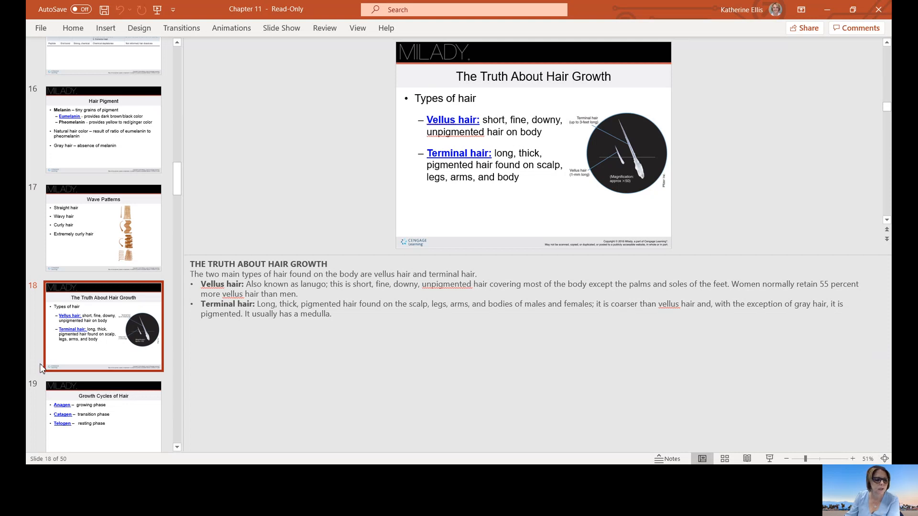
Step: Show slide 19, Growth Cycles of Hair, with its anagen, catagen and telogen notes
left_click(103, 413)
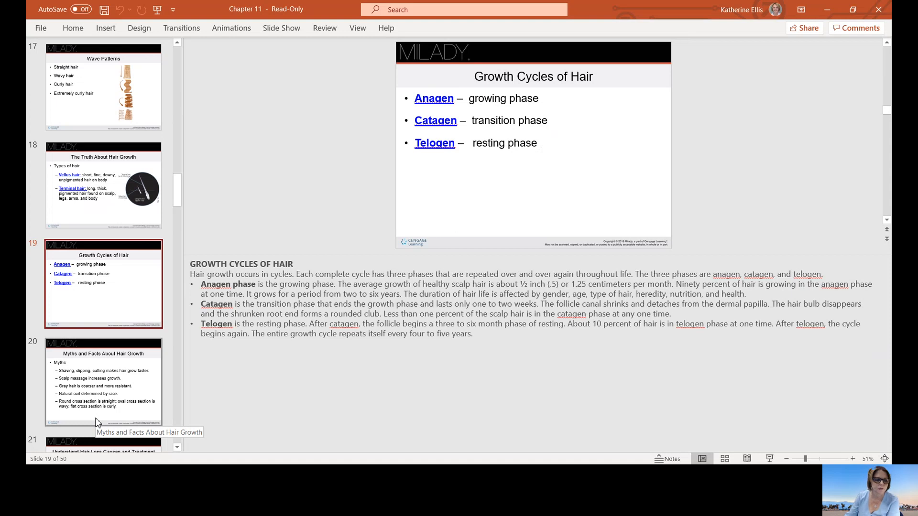
Step: Show Myths and Facts About Hair Growth, then slide 21, Hair Loss Causes and Treatment
left_click(104, 382)
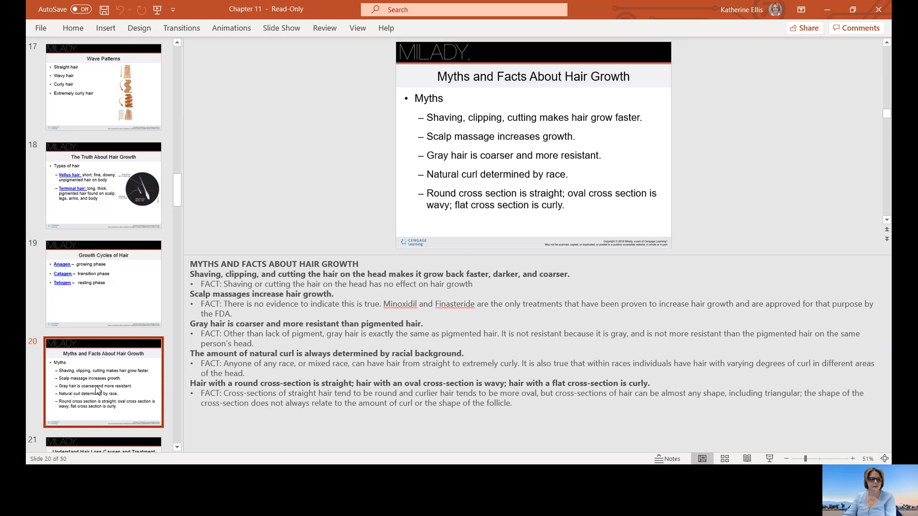
scroll("down", 3)
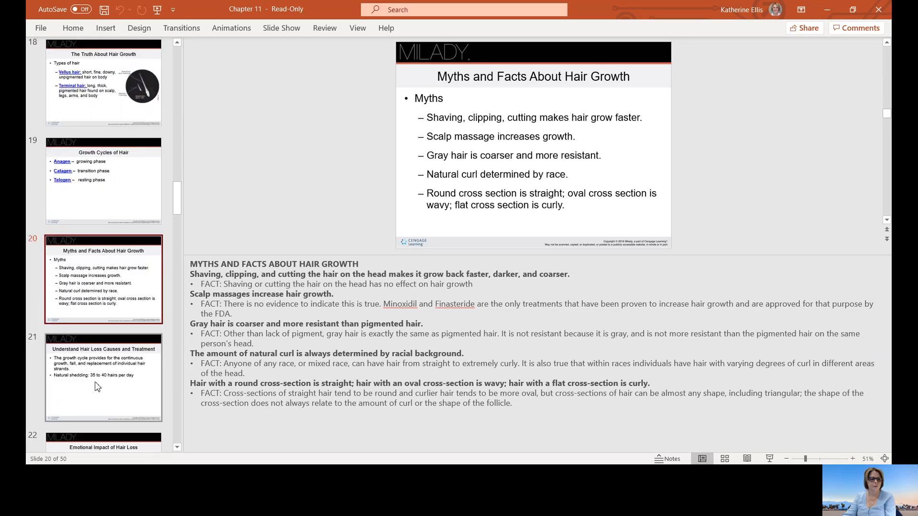
mouse_move(97, 377)
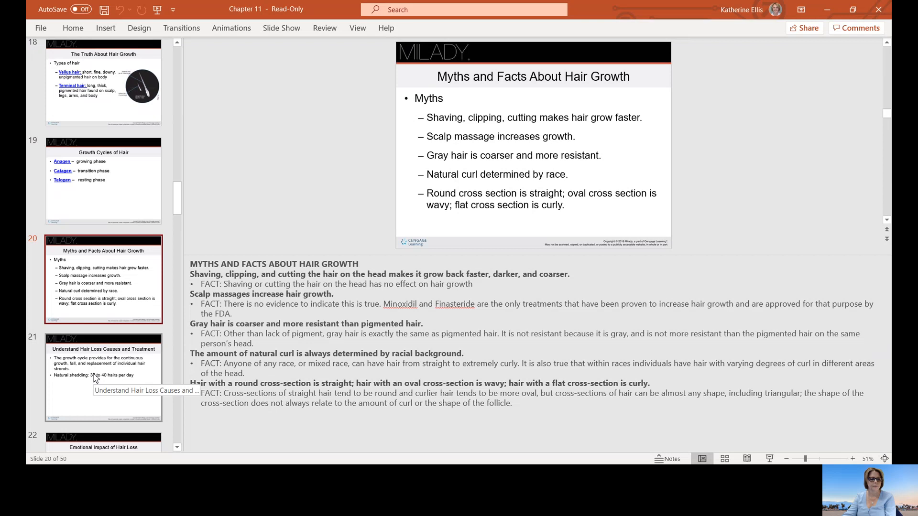
left_click(103, 376)
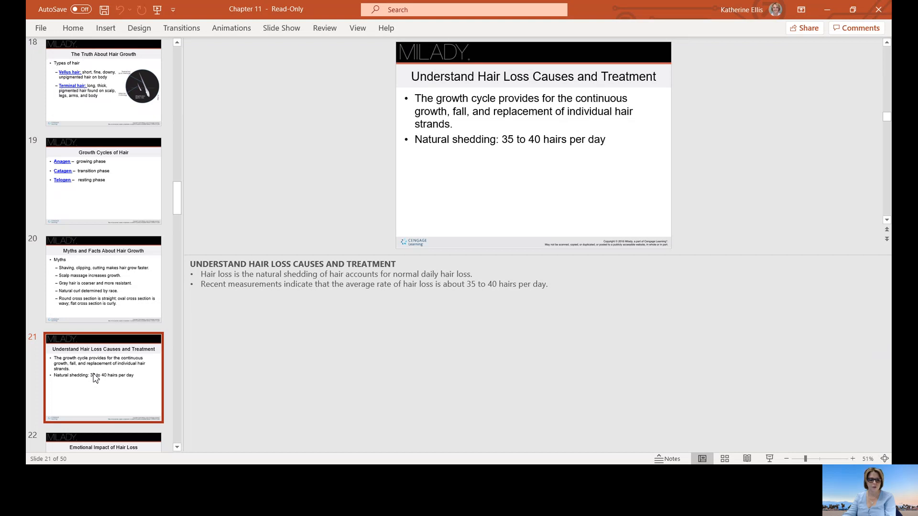
Step: Show slide 22, Emotional Impact of Hair Loss, then slide 24, Types of Abnormal Hair Loss
scroll("down", 3)
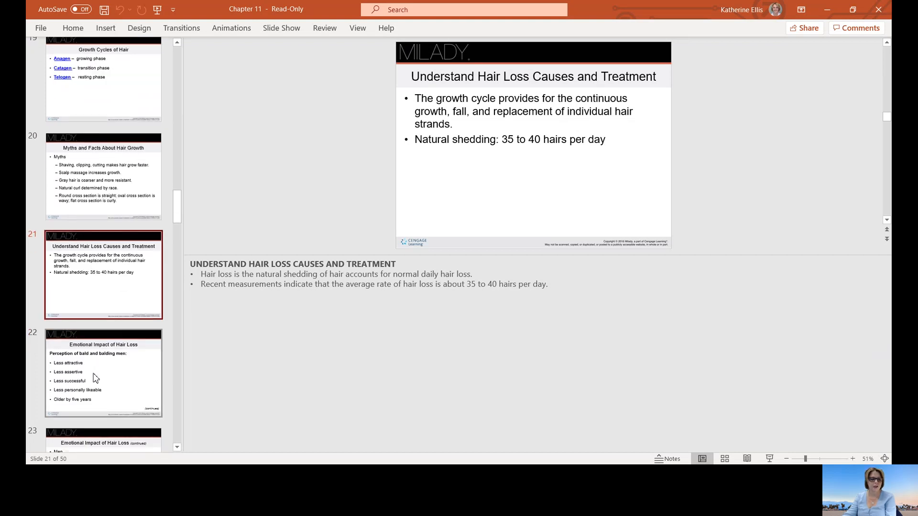
left_click(103, 373)
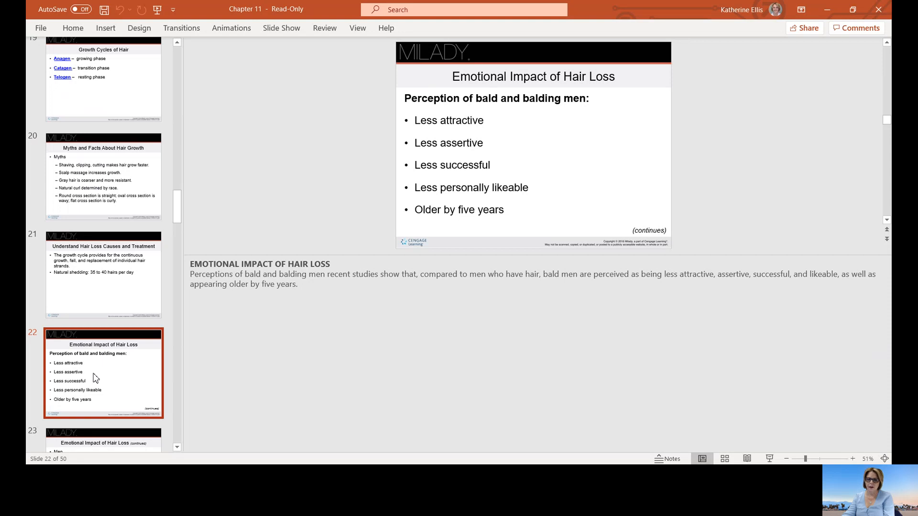
mouse_move(244, 385)
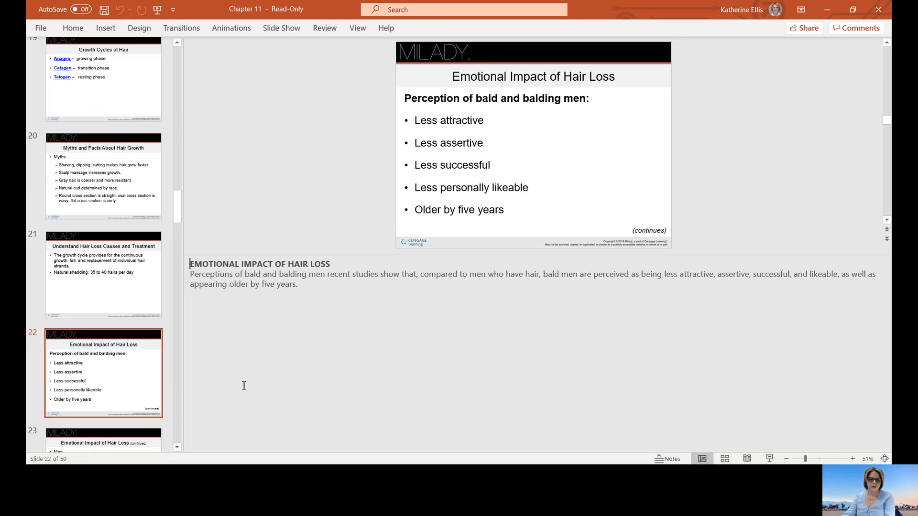
mouse_move(269, 366)
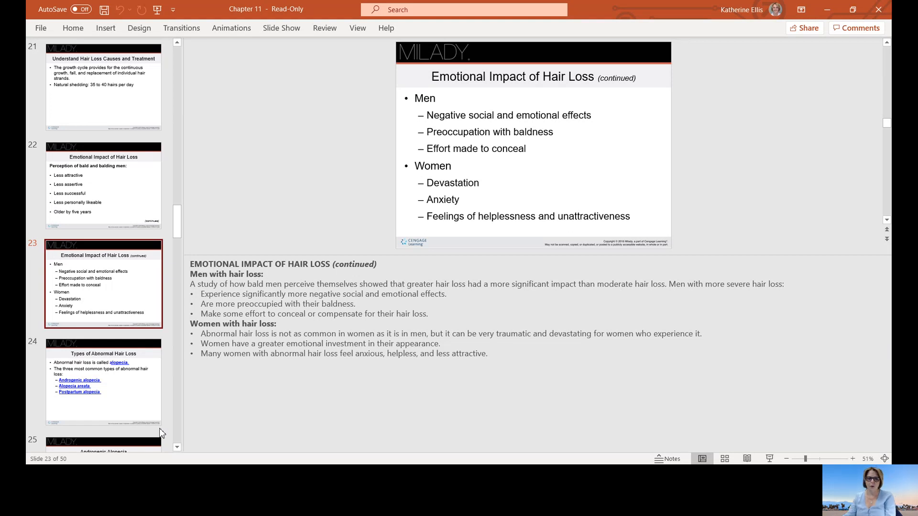
left_click(103, 382)
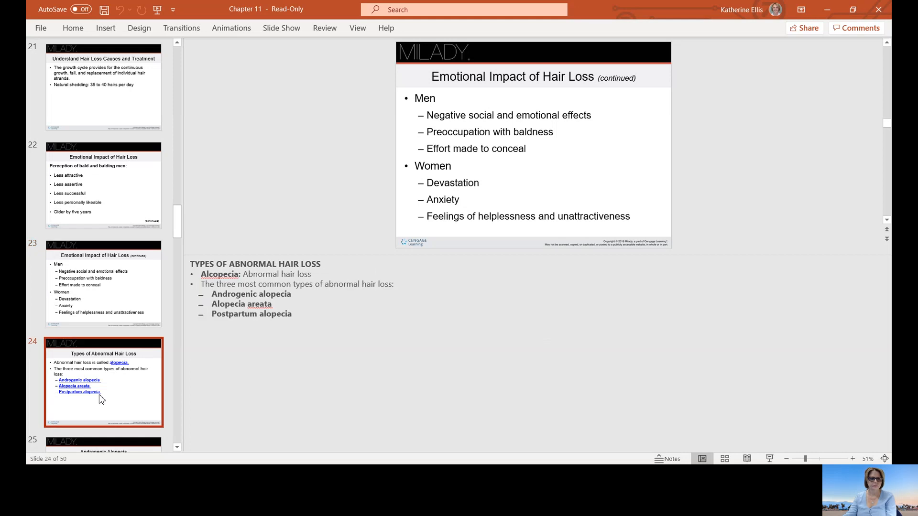
left_click(103, 383)
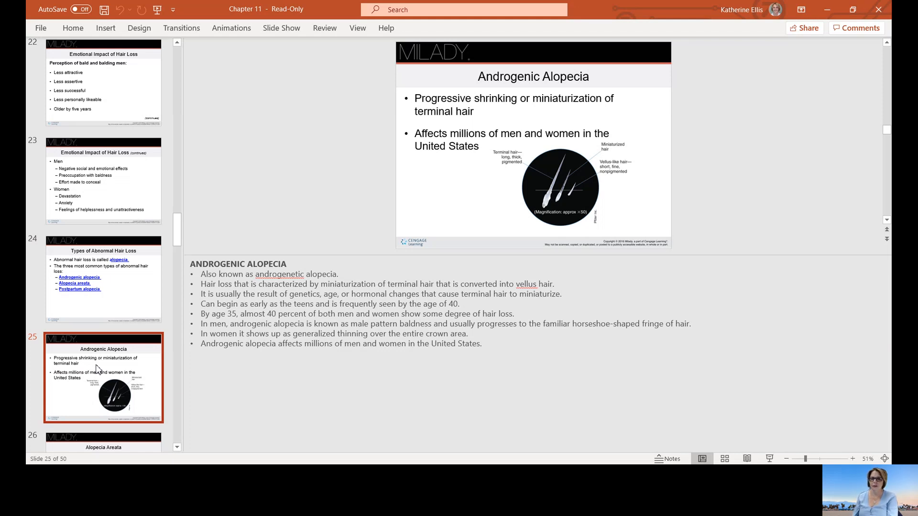
Step: Advance past the alopecia slides to slide 27, Postpartum Alopecia, with its notes
scroll("down", 3)
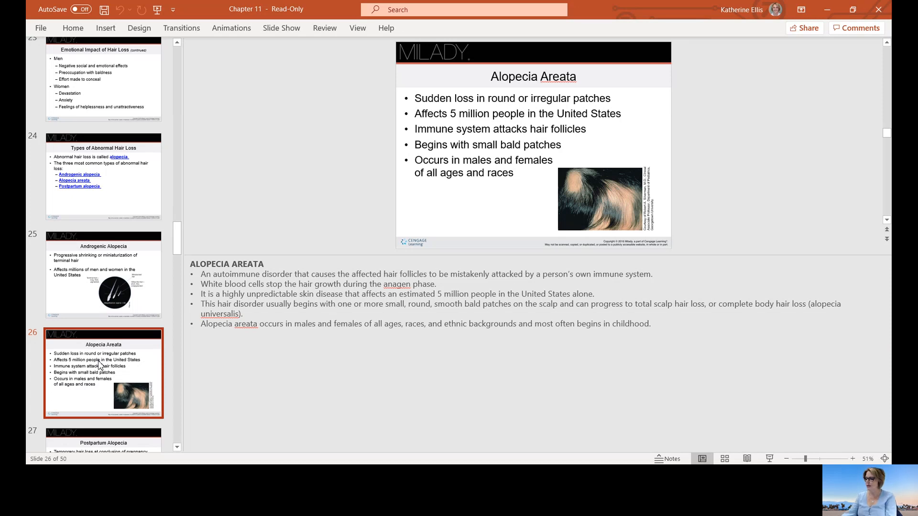
scroll("down", 3)
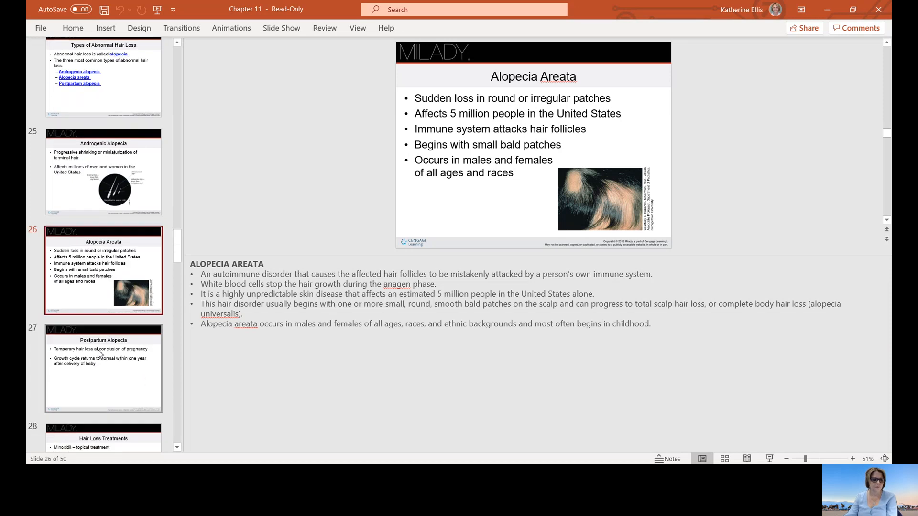
left_click(103, 367)
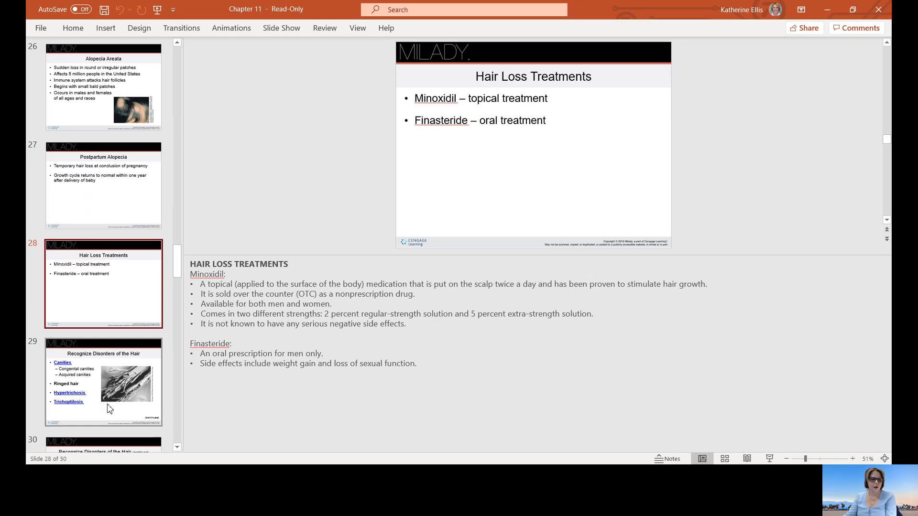
Step: Show slide 29, Recognize Disorders of the Hair, with its notes on canities and trichoptilosis
left_click(103, 383)
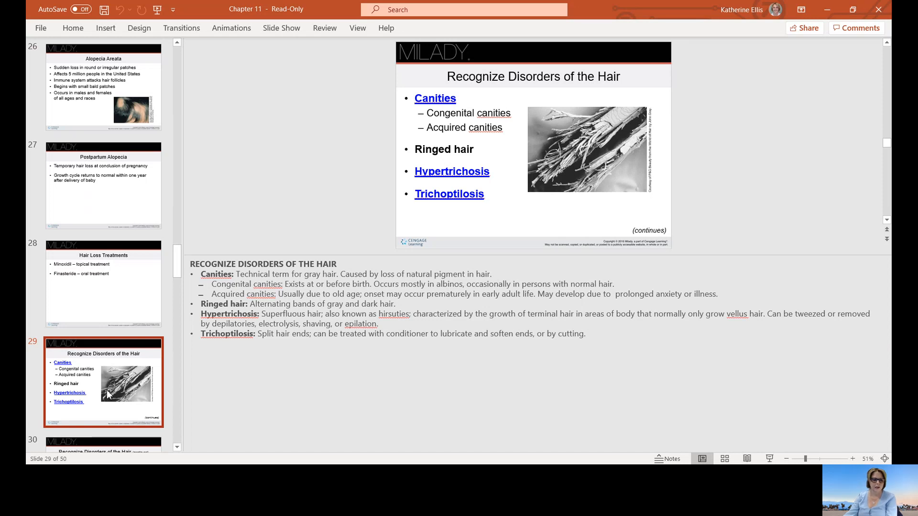
scroll("down", 3)
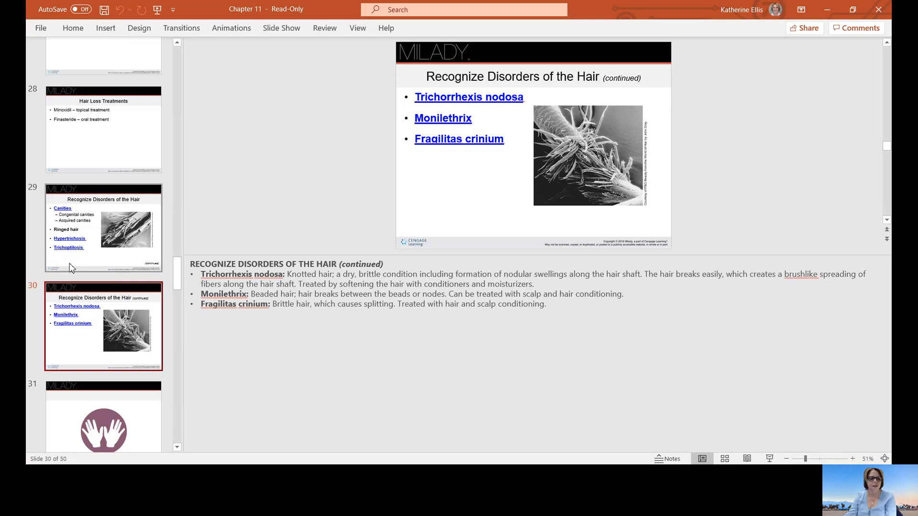
Step: Scroll the thumbnail pane down to reveal slides 31–34 while slide 30 stays displayed
scroll("down", 3)
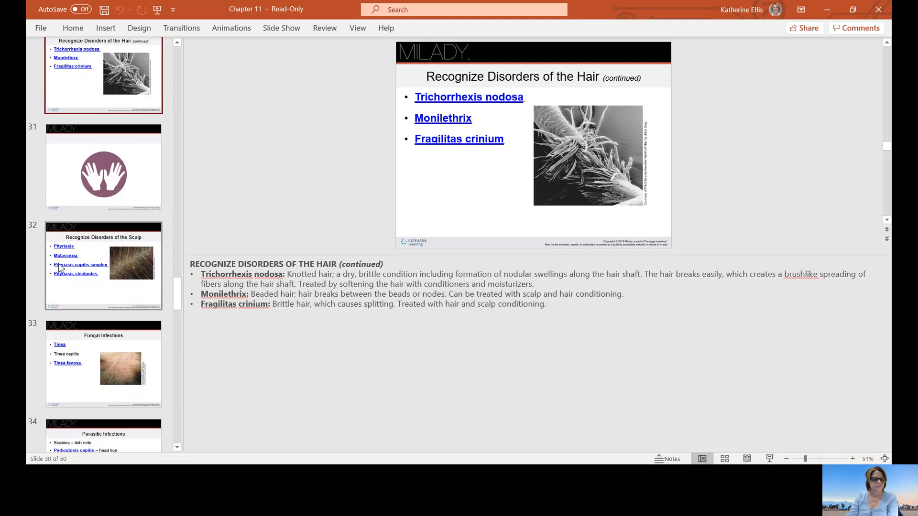
Step: Show slide 32, Recognize Disorders of the Scalp, with its dandruff notes
left_click(103, 265)
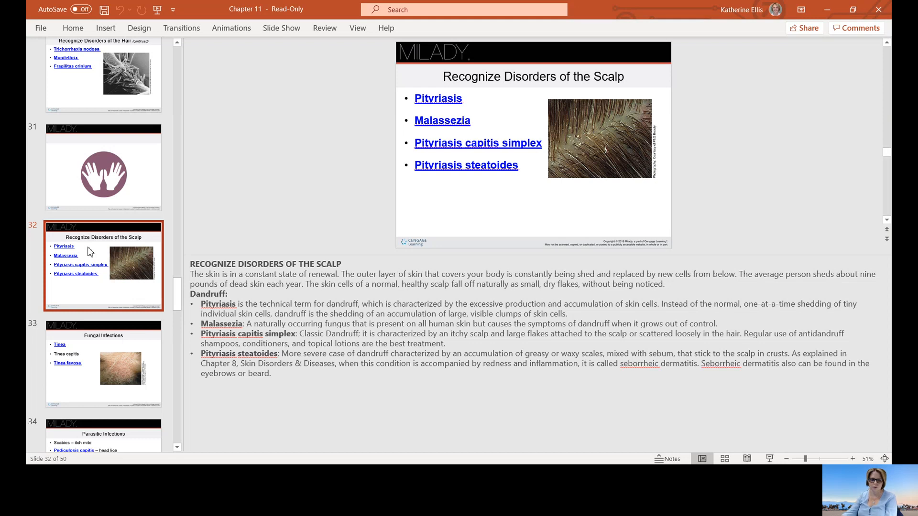
Step: Show slide 33, Fungal Infections, with its notes on tinea capitis and tinea favosa
left_click(103, 364)
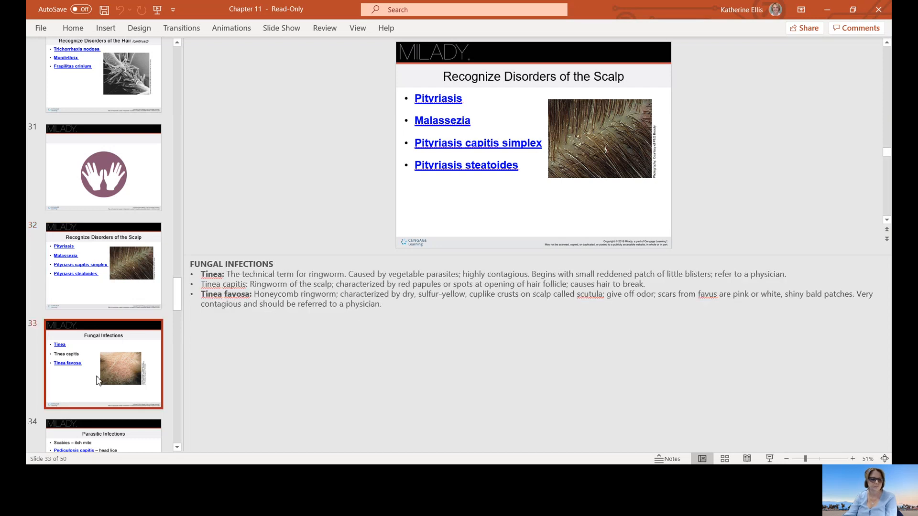
left_click(104, 364)
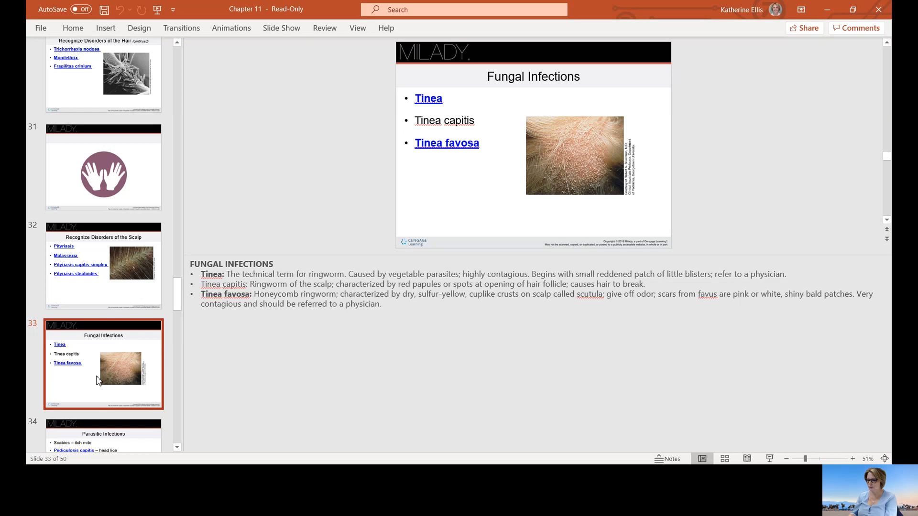
Step: Show slide 34, Parasitic Infections, with its notes on scabies and pediculosis capitis
scroll("down", 3)
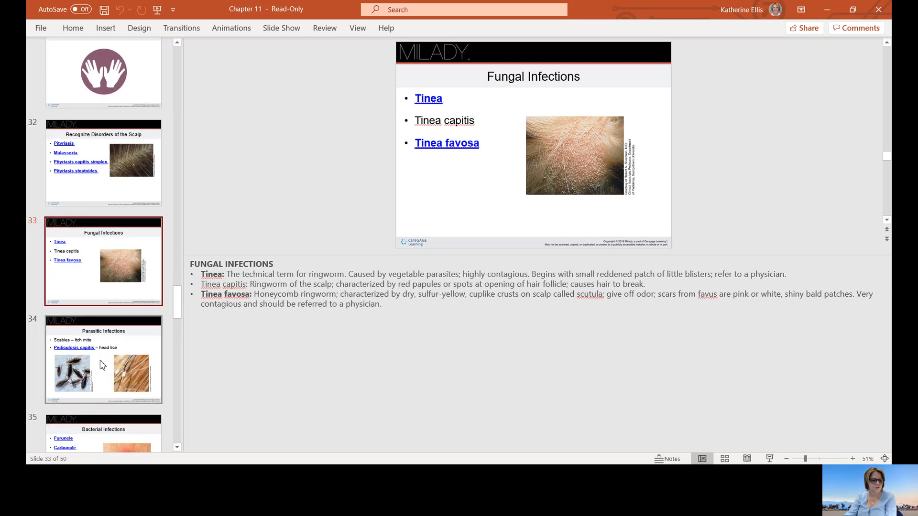
left_click(104, 360)
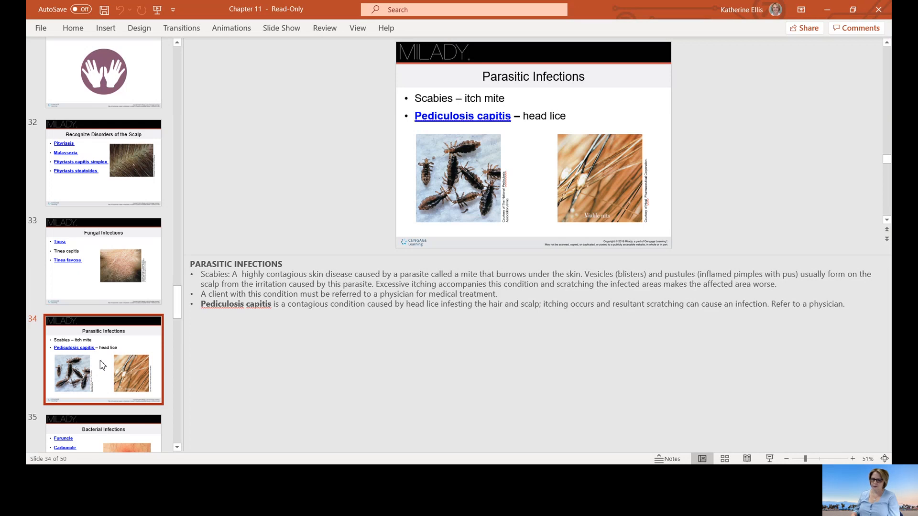
mouse_move(113, 356)
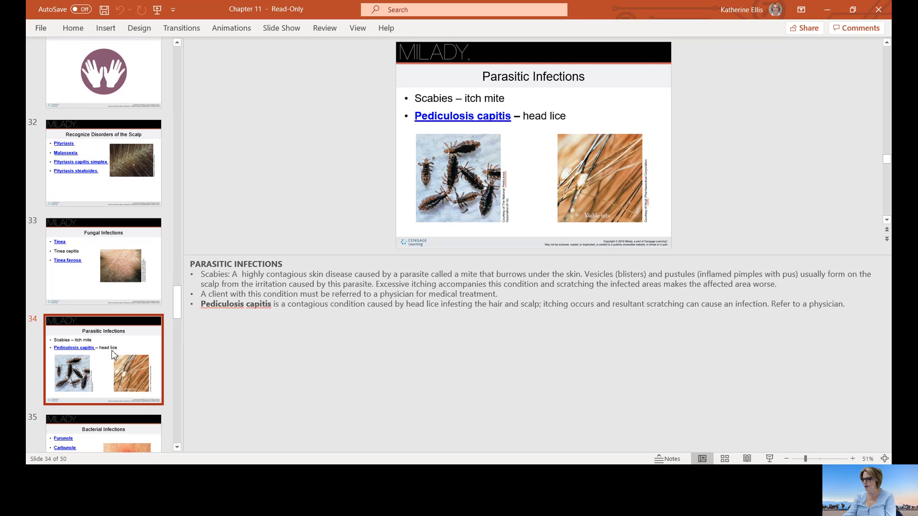
mouse_move(121, 351)
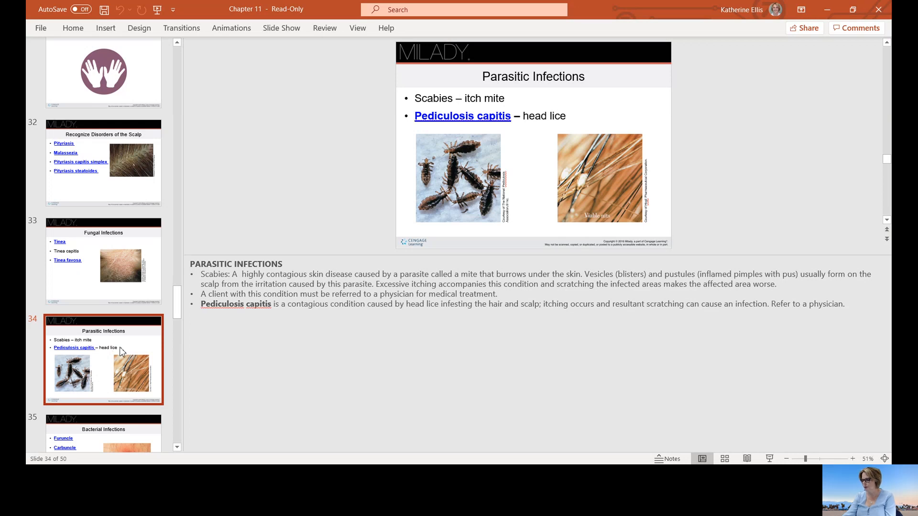
scroll("down", 3)
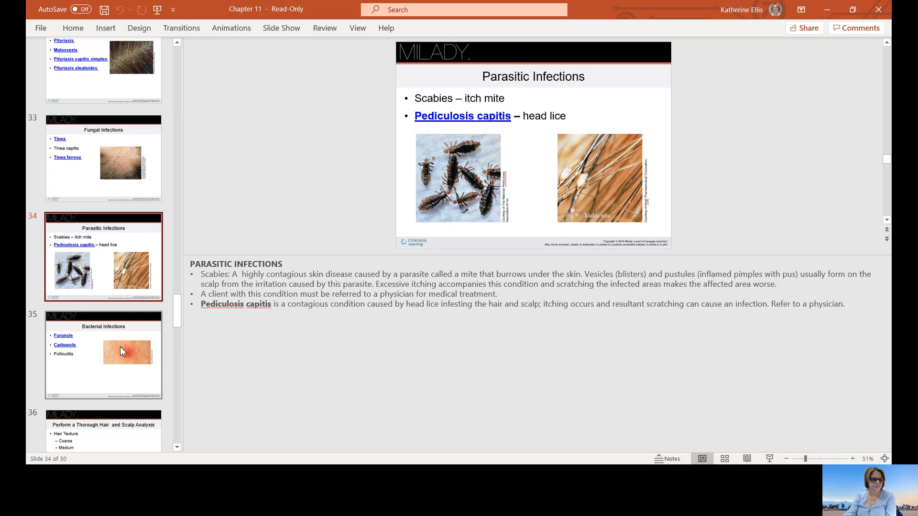
left_click(103, 354)
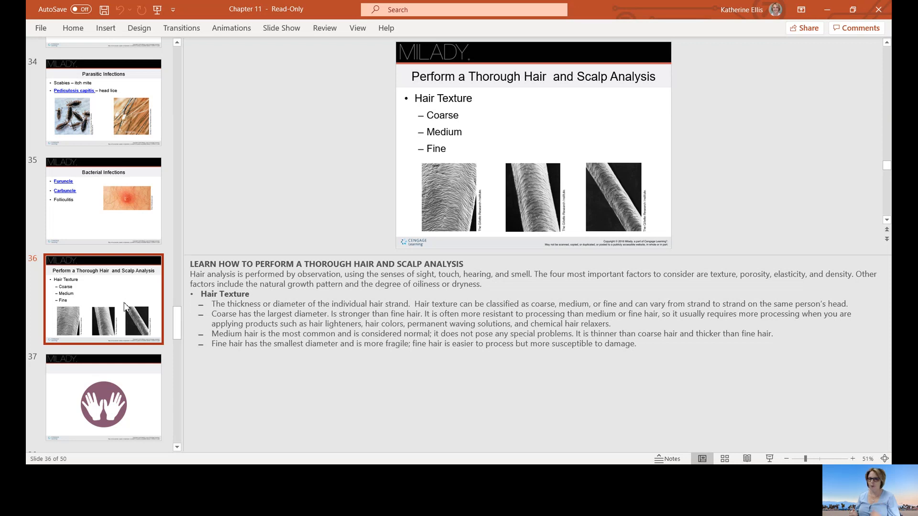
Step: Scroll the thumbnail pane down to reveal slide 38, Hair Density, while slide 36 stays up
scroll("down", 3)
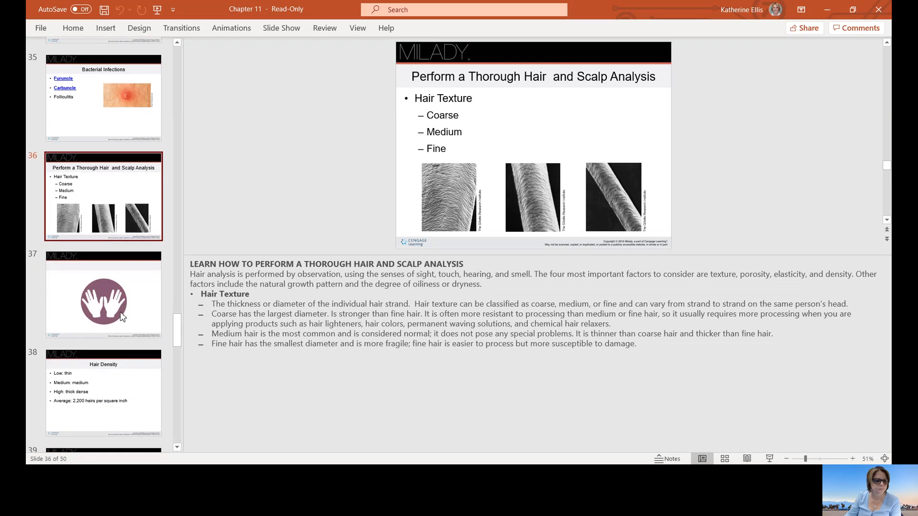
Step: Advance through slide 38, Hair Density, to slide 39, Porosity, with its moisture-absorption notes
left_click(104, 291)
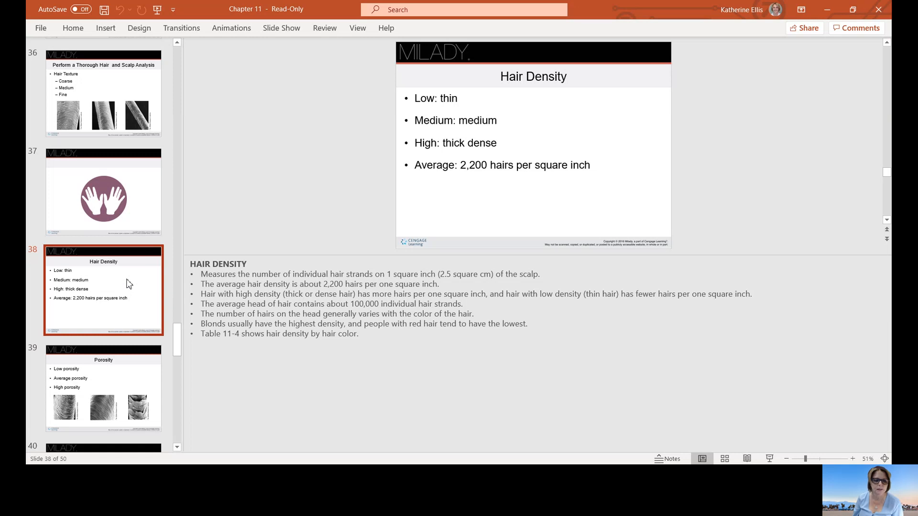
left_click(103, 385)
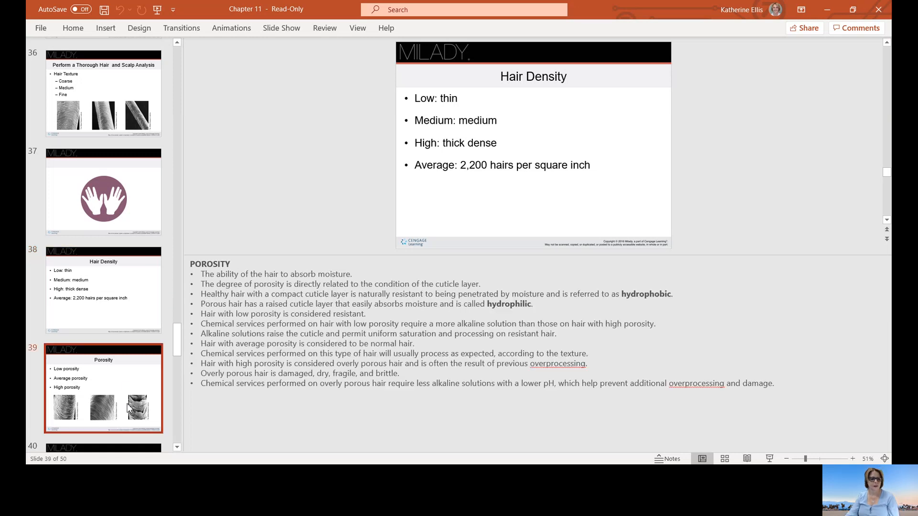
Step: Keep slide 39, Porosity, displayed and scroll the thumbnails to reveal slide 41, Elasticity
left_click(103, 389)
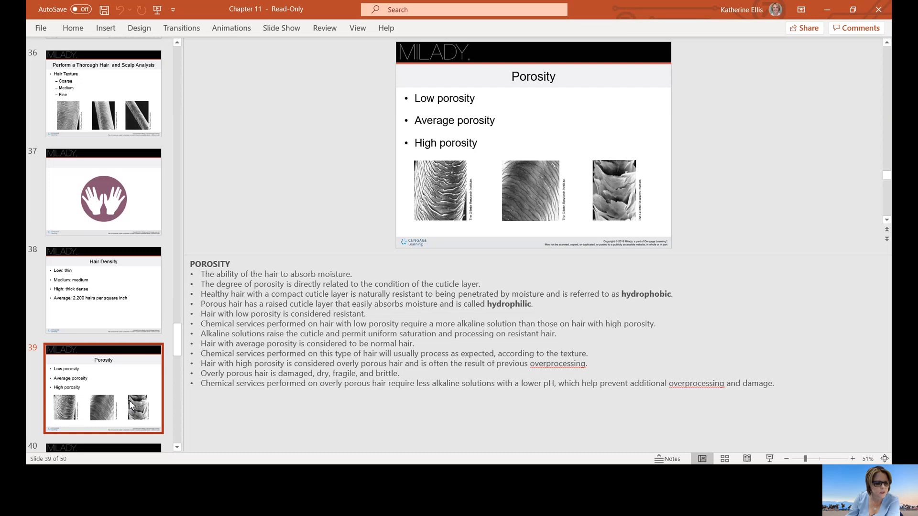
scroll("down", 3)
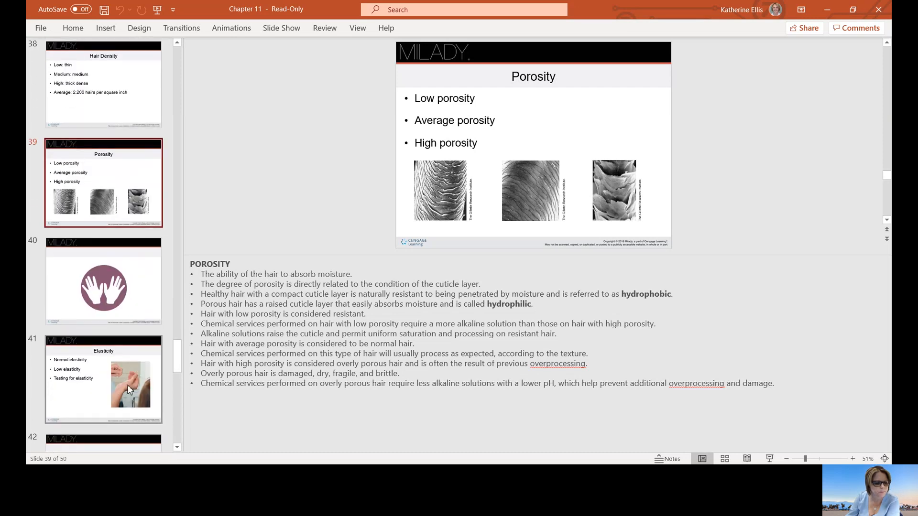
left_click(104, 379)
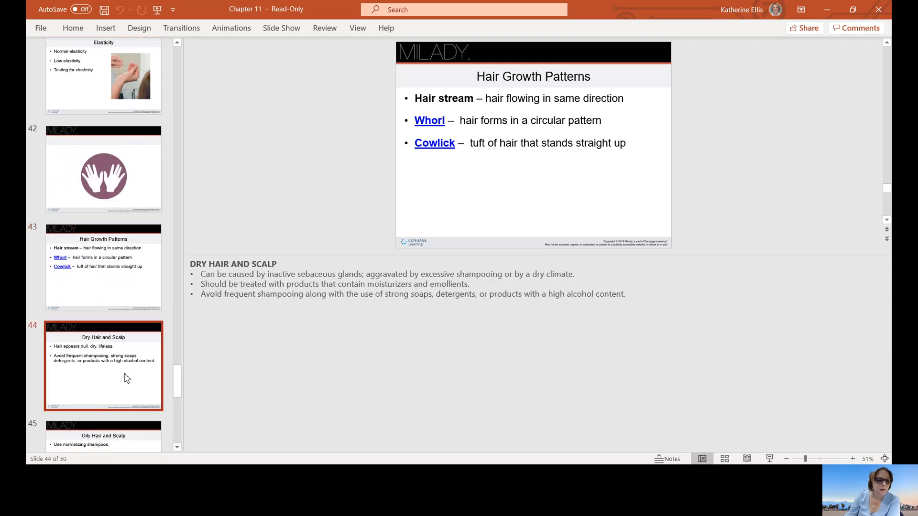
Step: Show slide 44, Dry Hair and Scalp, with its notes on moisturizers and avoiding harsh products
left_click(103, 365)
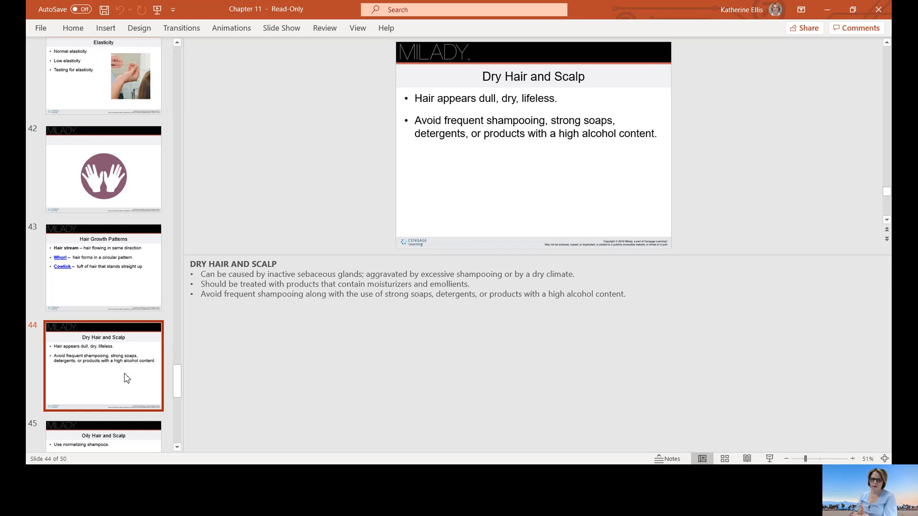
Step: Show slide 45, Oily Hair and Scalp, with its notes on normalizing shampoo and hygiene
scroll("down", 3)
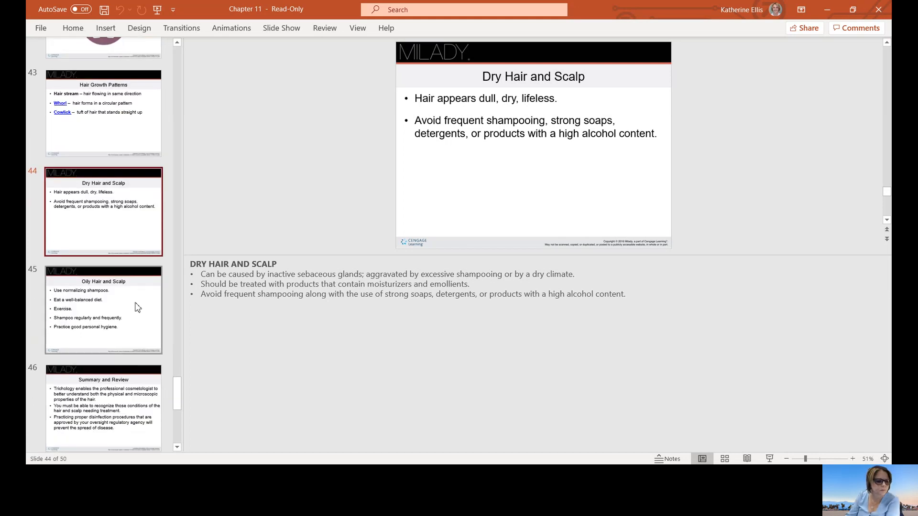
left_click(103, 309)
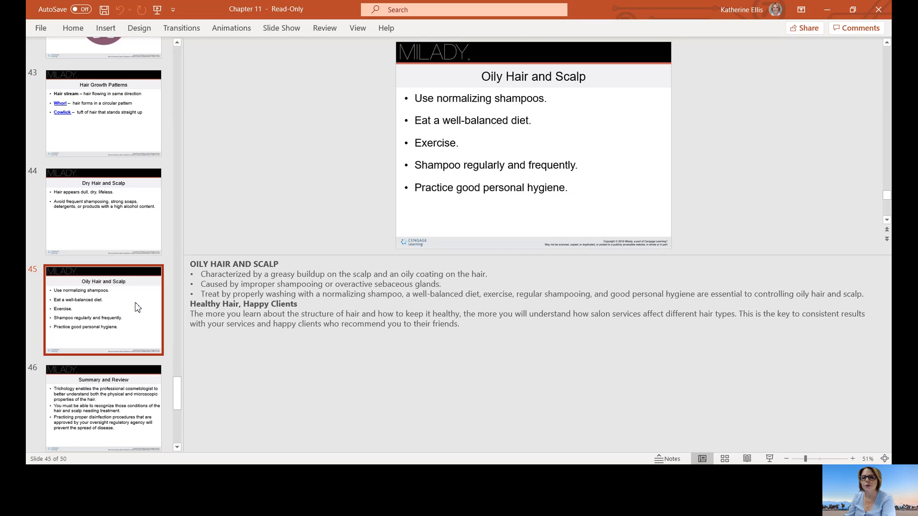